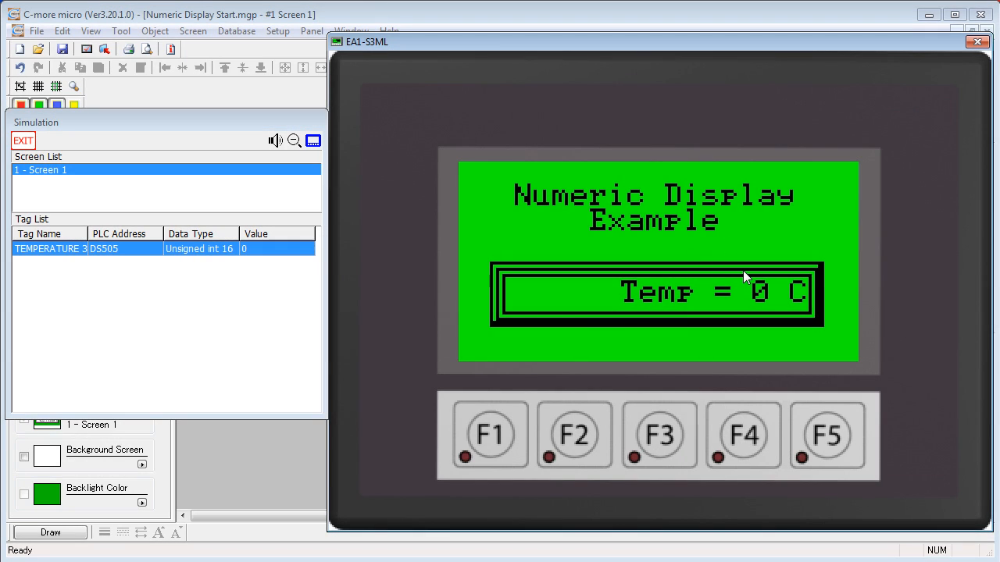
- Set simulated TEMPERATURE 3 to 79 so the panel reads Temp = 79 C
{"action": "left_click", "coordinate": [277, 248]}
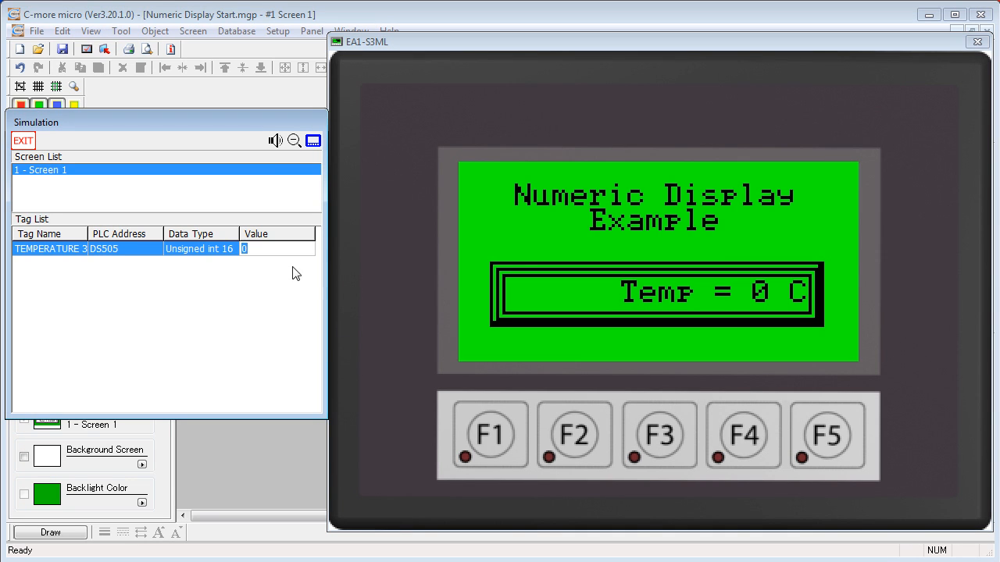
{"action": "type", "text": "79"}
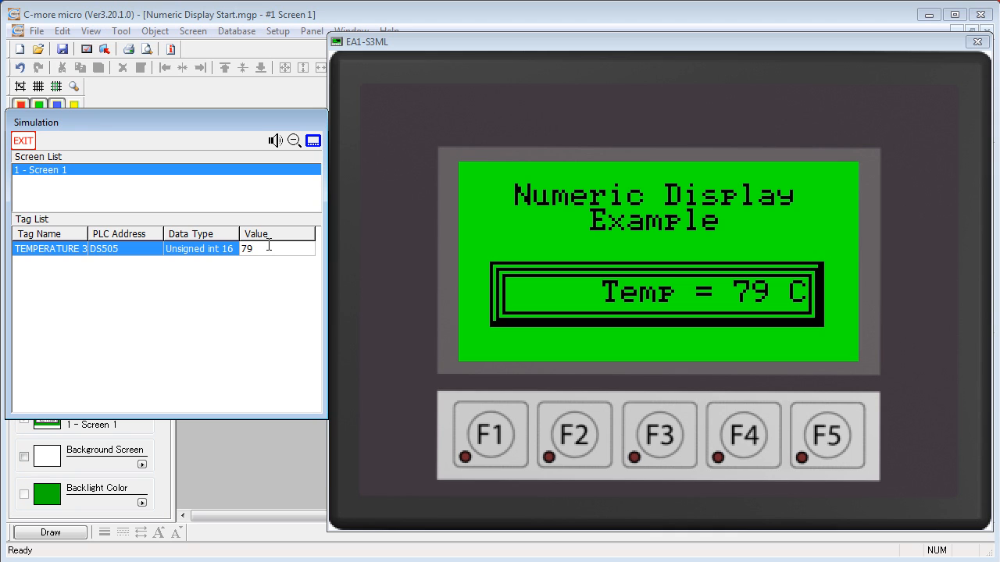
{"action": "left_click", "coordinate": [24, 141]}
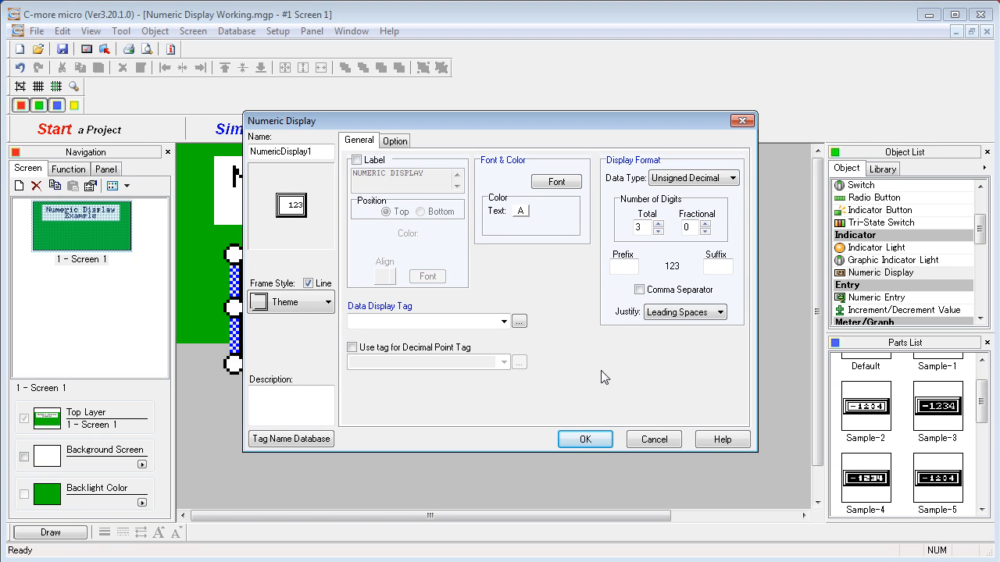
{"action": "mouse_move", "coordinate": [886, 465]}
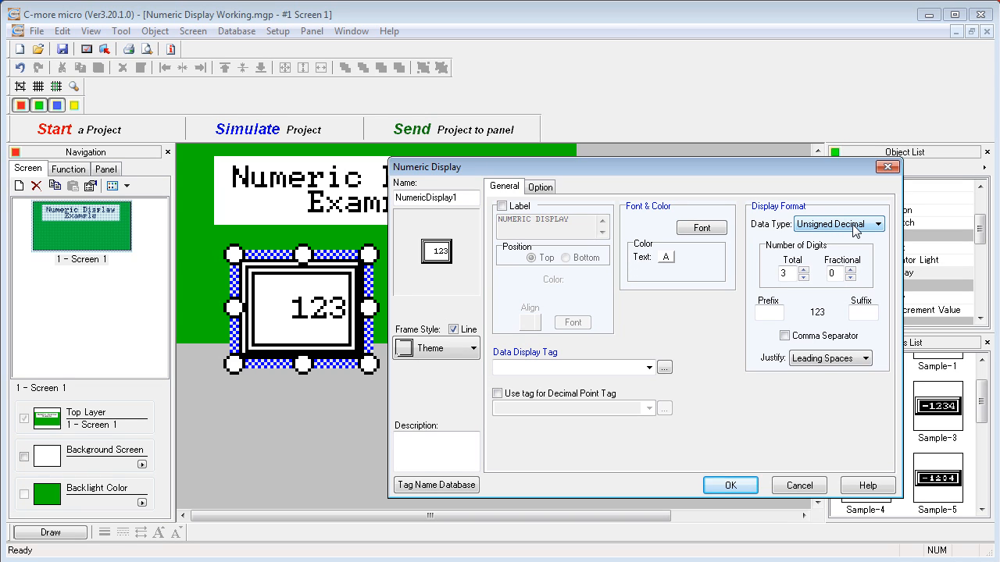
- Choose TEMPERATURE 3 as the display's data tag, leaving the Unsigned Decimal data type
{"action": "left_click", "coordinate": [649, 367]}
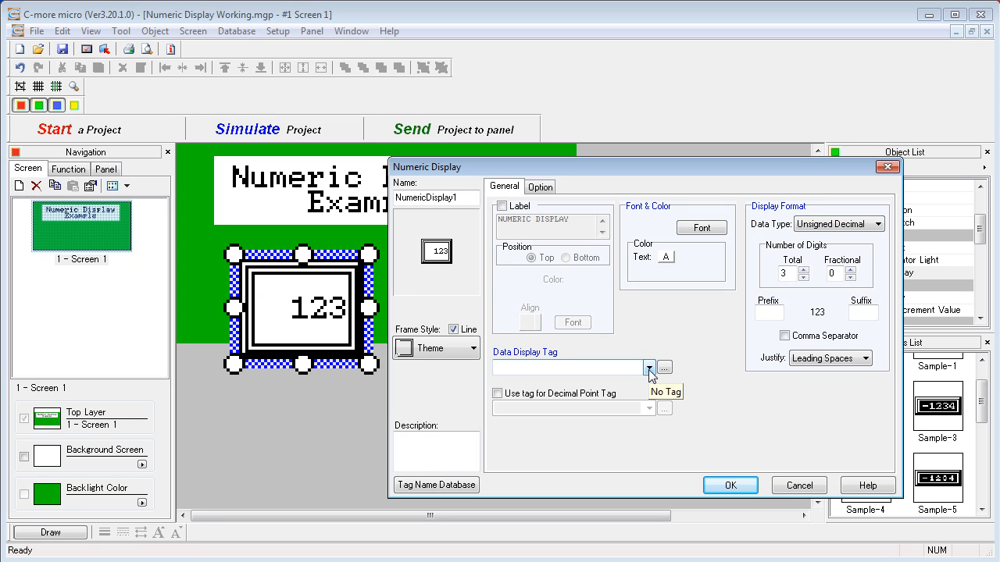
{"action": "left_click", "coordinate": [649, 368]}
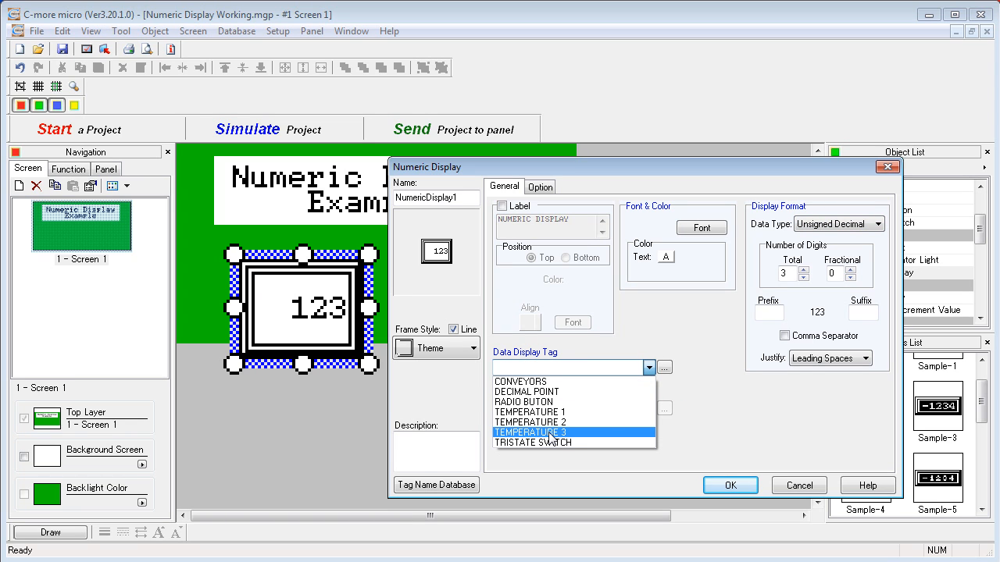
{"action": "left_click", "coordinate": [531, 432]}
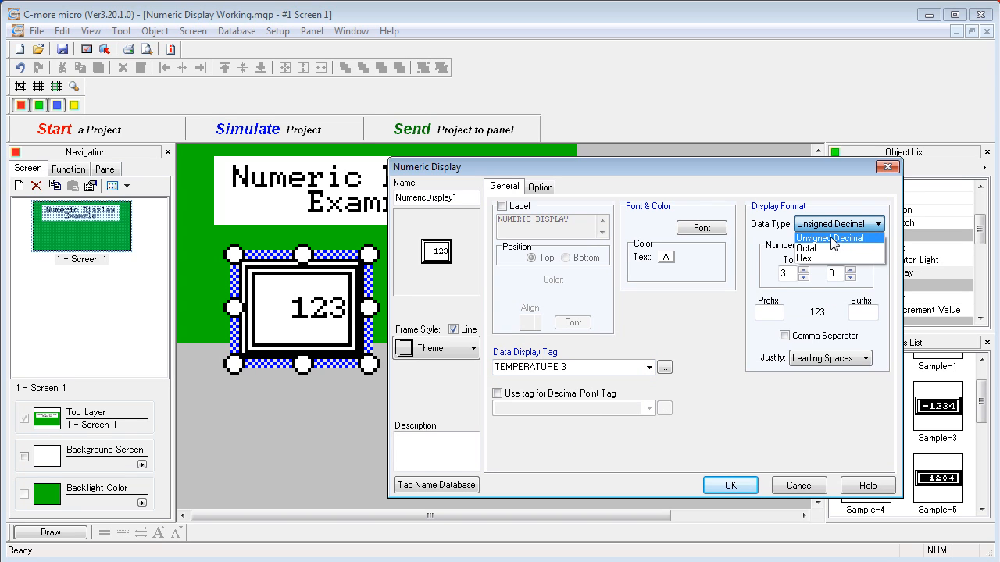
{"action": "mouse_move", "coordinate": [816, 258]}
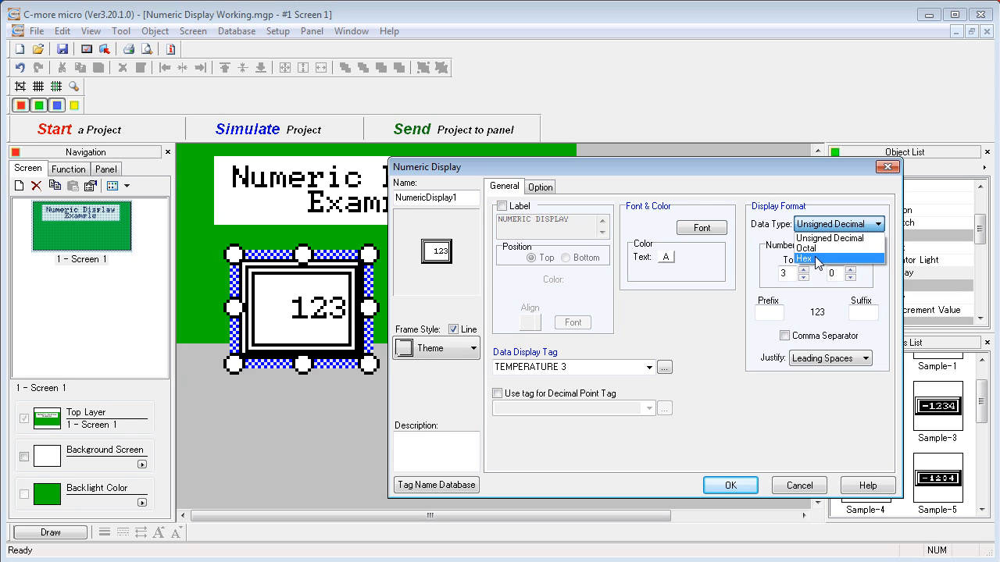
{"action": "mouse_move", "coordinate": [724, 325]}
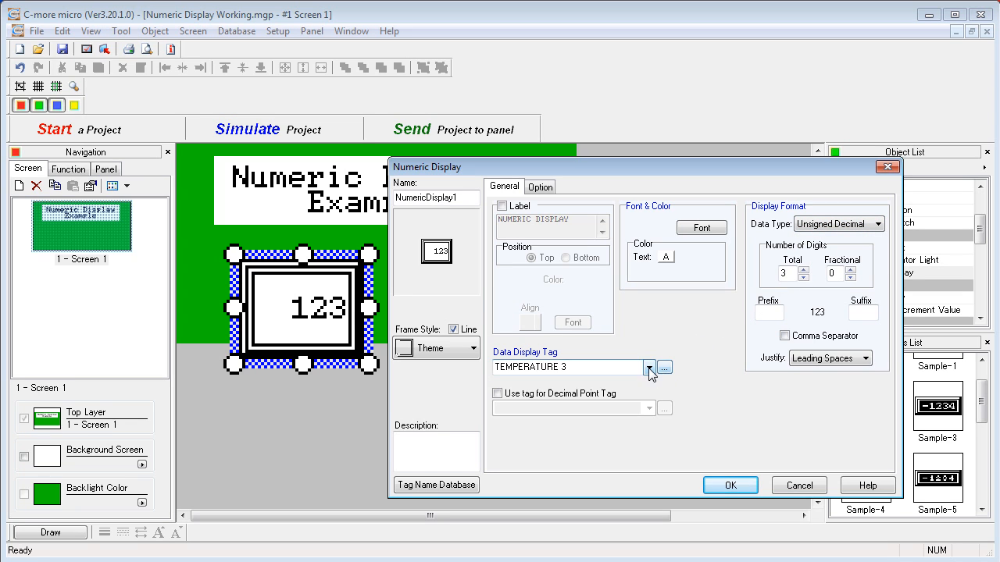
{"action": "left_click", "coordinate": [649, 367]}
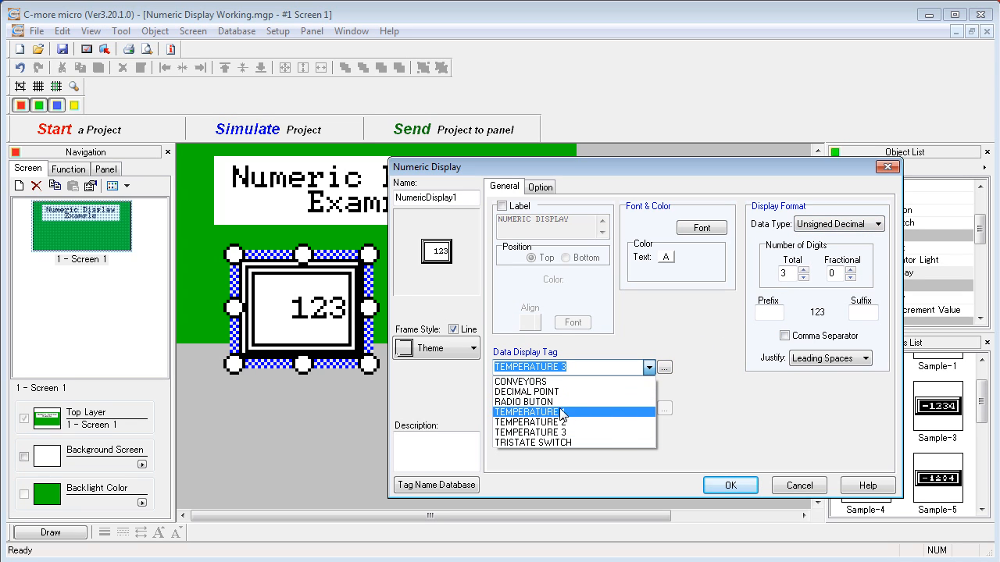
{"action": "left_click", "coordinate": [525, 411]}
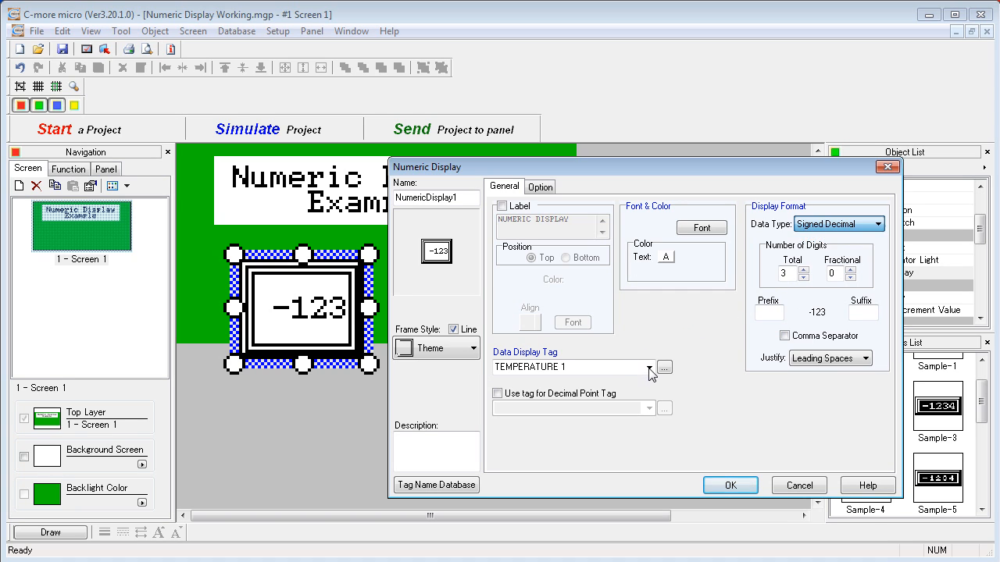
{"action": "left_click", "coordinate": [649, 367]}
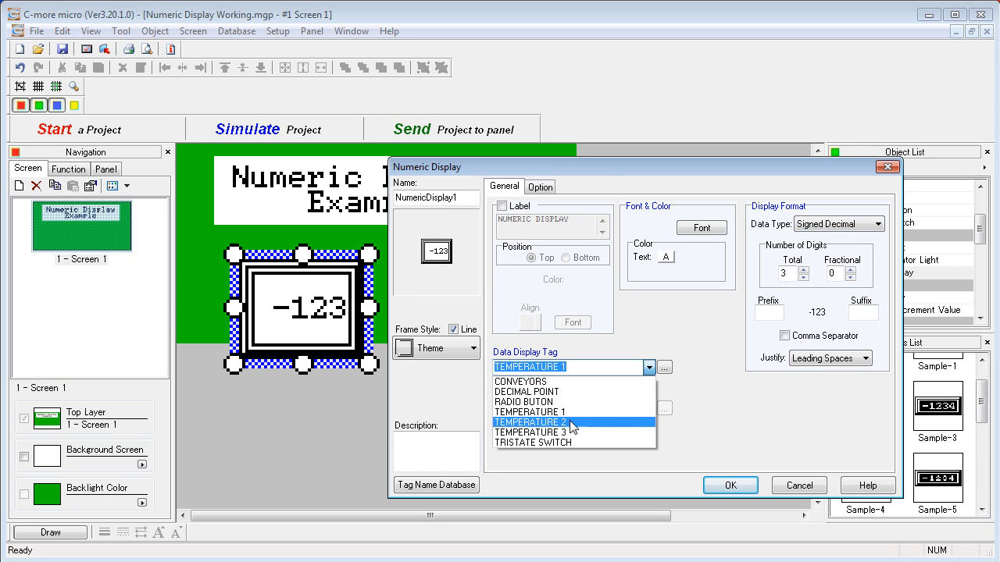
{"action": "left_click", "coordinate": [534, 432]}
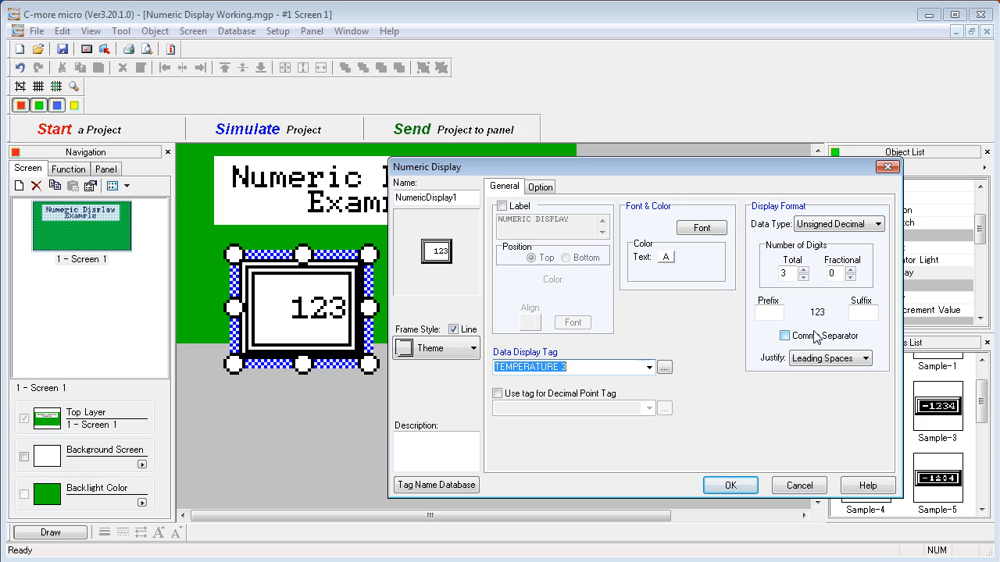
- Set Total digits to 5 and Fractional to 1, previewing 1234.5, and accept
{"action": "left_click", "coordinate": [785, 335]}
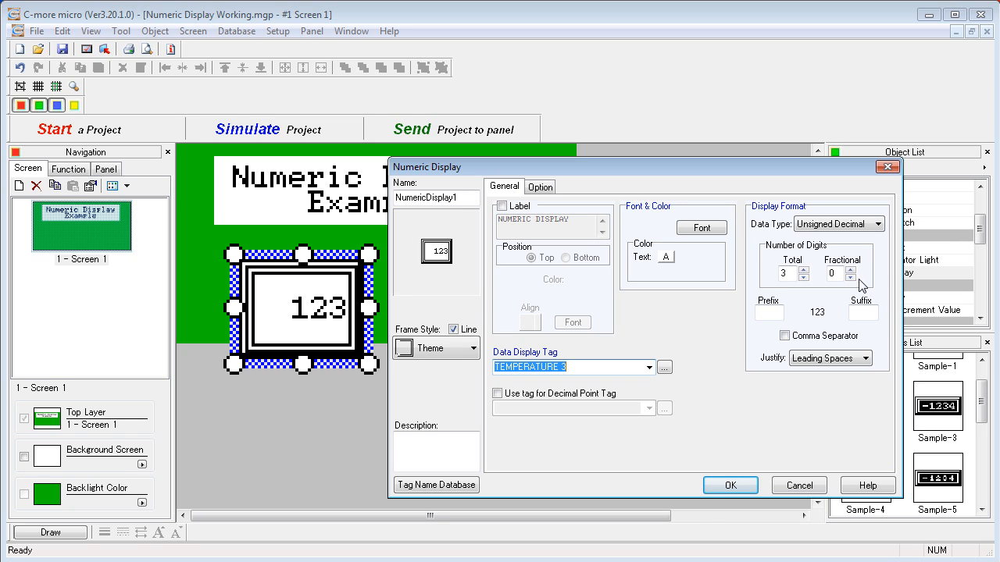
{"action": "left_click", "coordinate": [804, 269]}
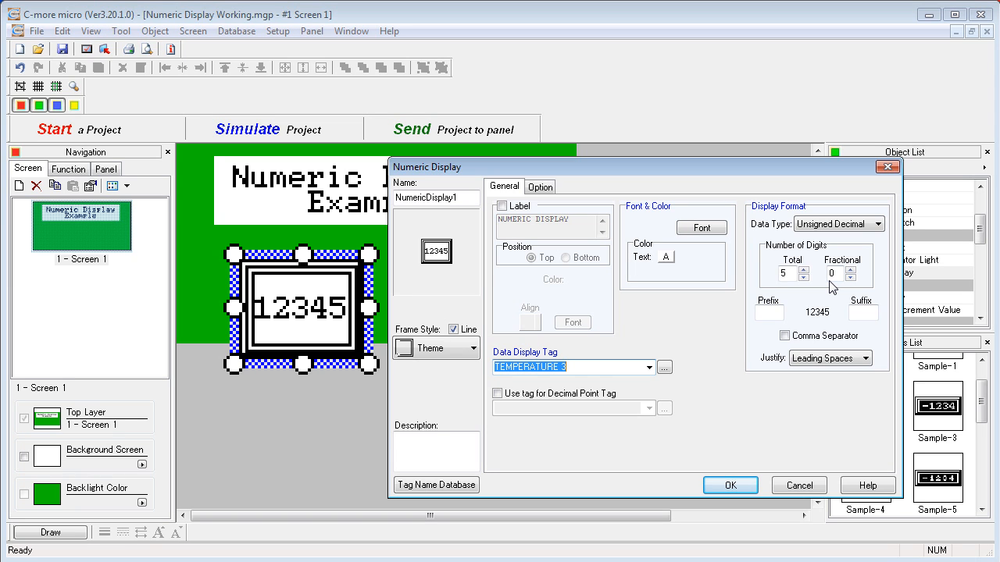
{"action": "left_click", "coordinate": [838, 224]}
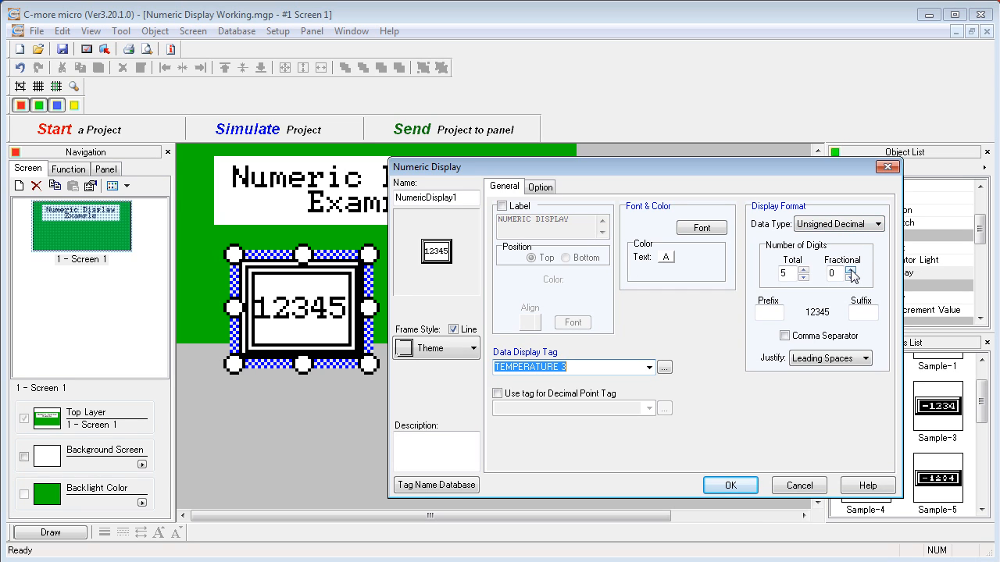
{"action": "left_click", "coordinate": [851, 269]}
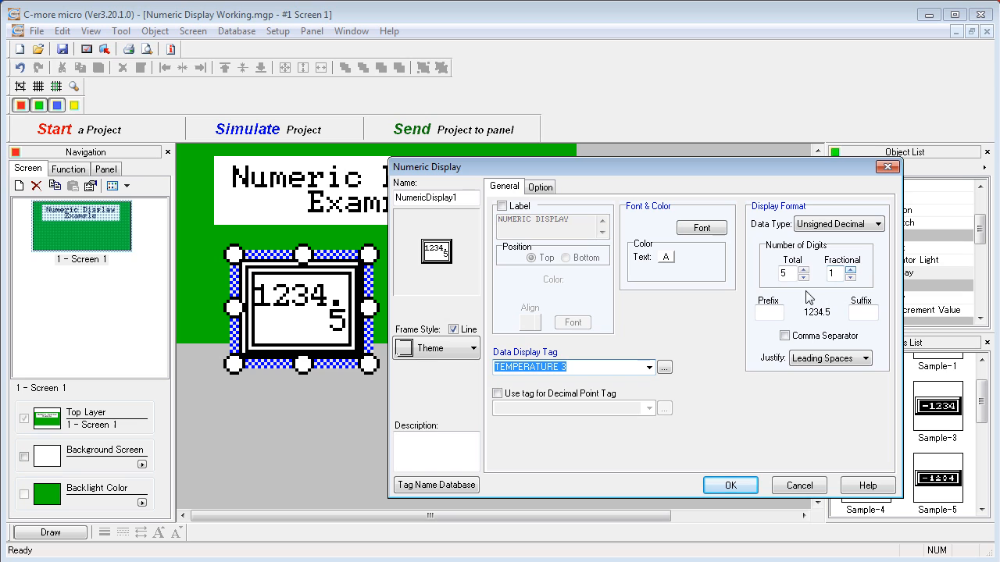
{"action": "left_click", "coordinate": [729, 485]}
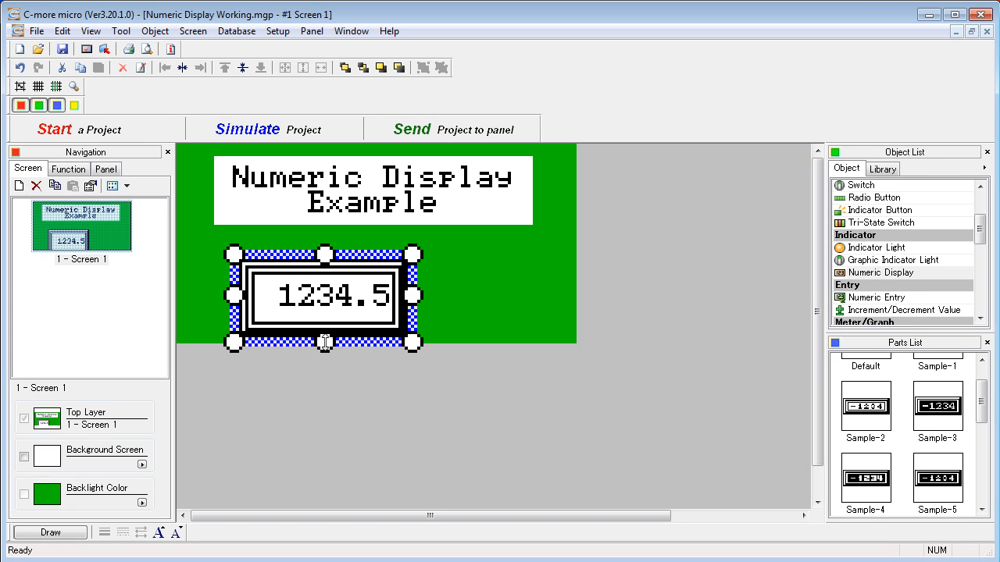
- Resize the numeric display box by dragging its bottom handle
{"action": "left_click_drag", "start_coordinate": [325, 297], "coordinate": [283, 287]}
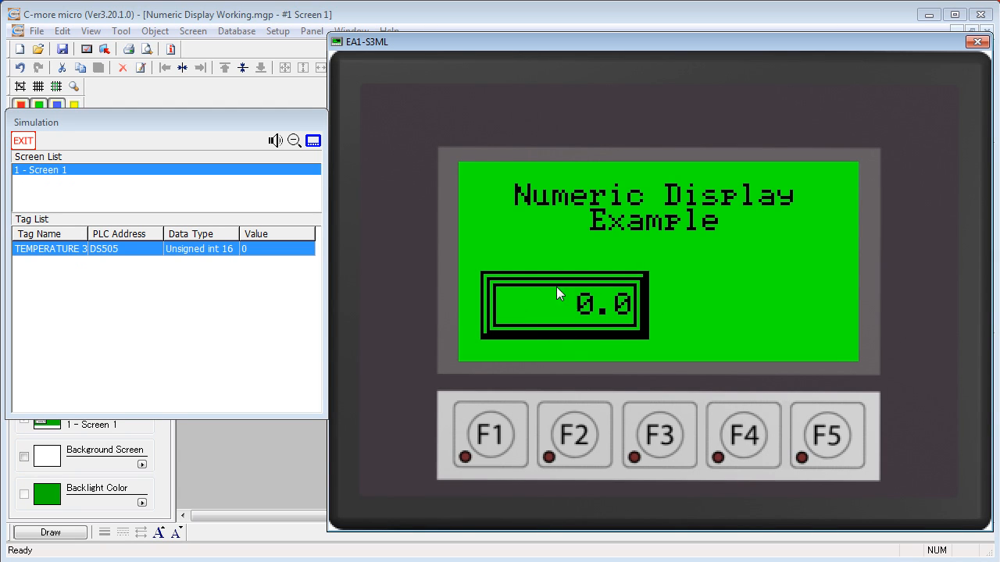
- Enter 15 for TEMPERATURE 3, confirm the display reads 1.5, then exit the simulator
{"action": "left_click", "coordinate": [277, 248]}
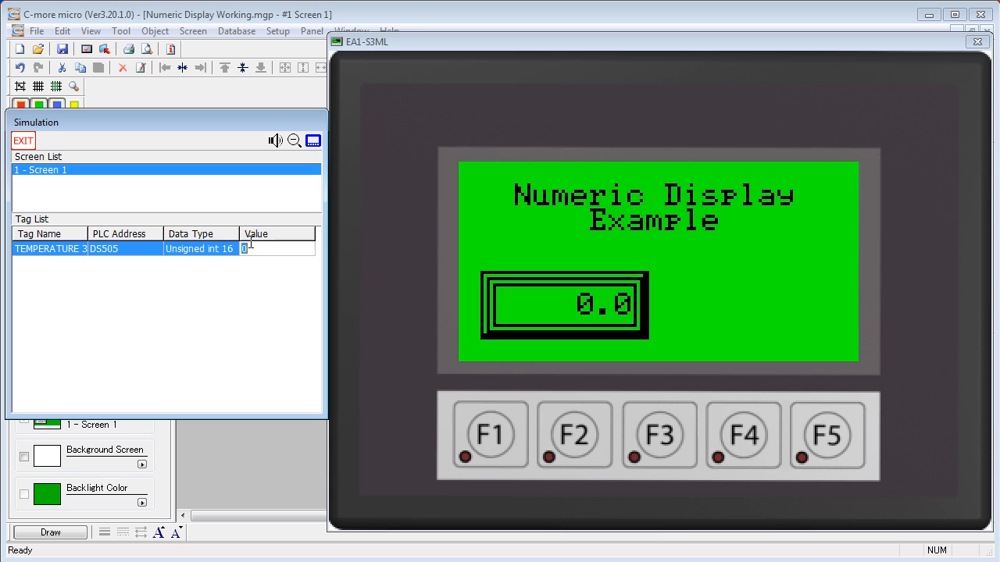
{"action": "type", "text": "15"}
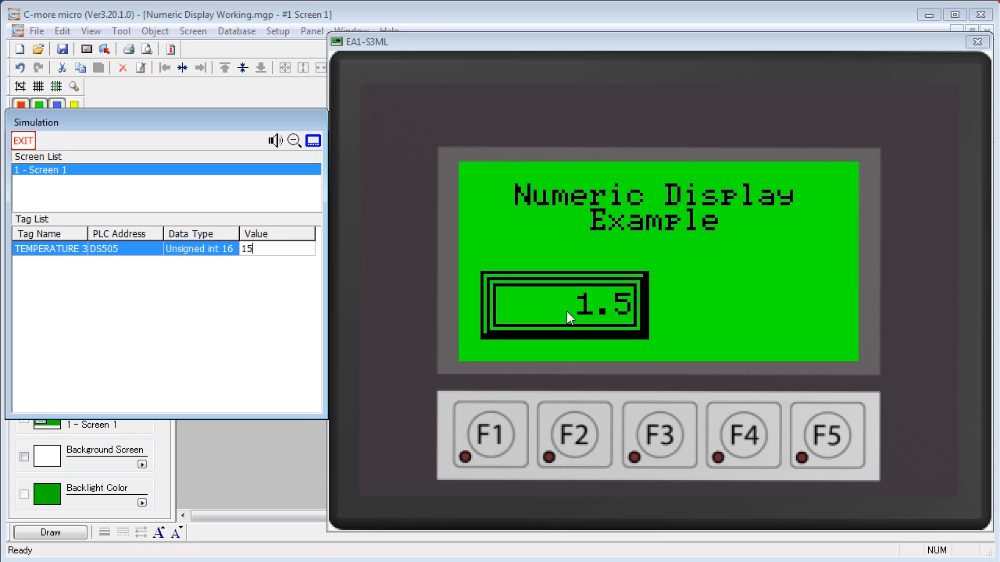
{"action": "mouse_move", "coordinate": [629, 311]}
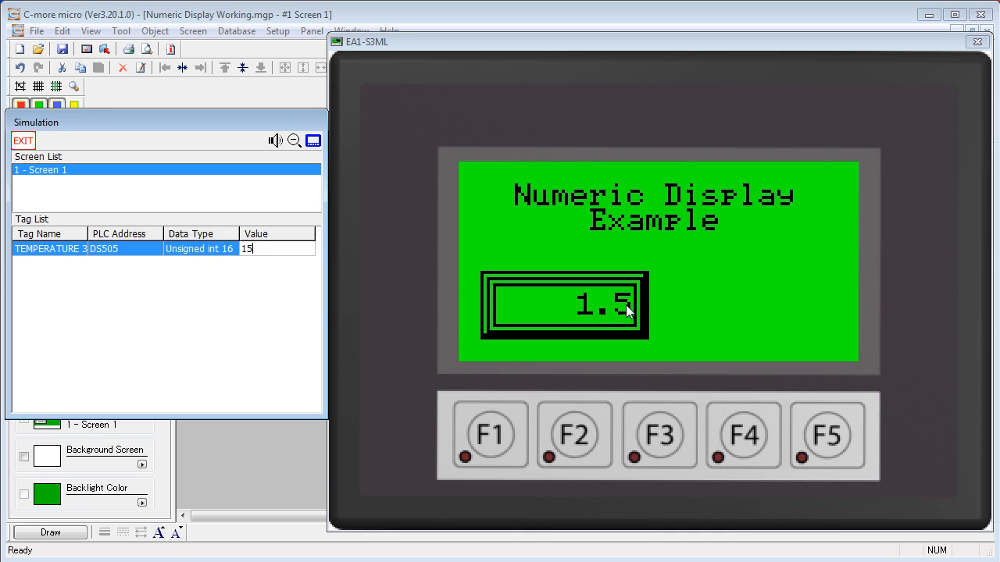
{"action": "mouse_move", "coordinate": [614, 323]}
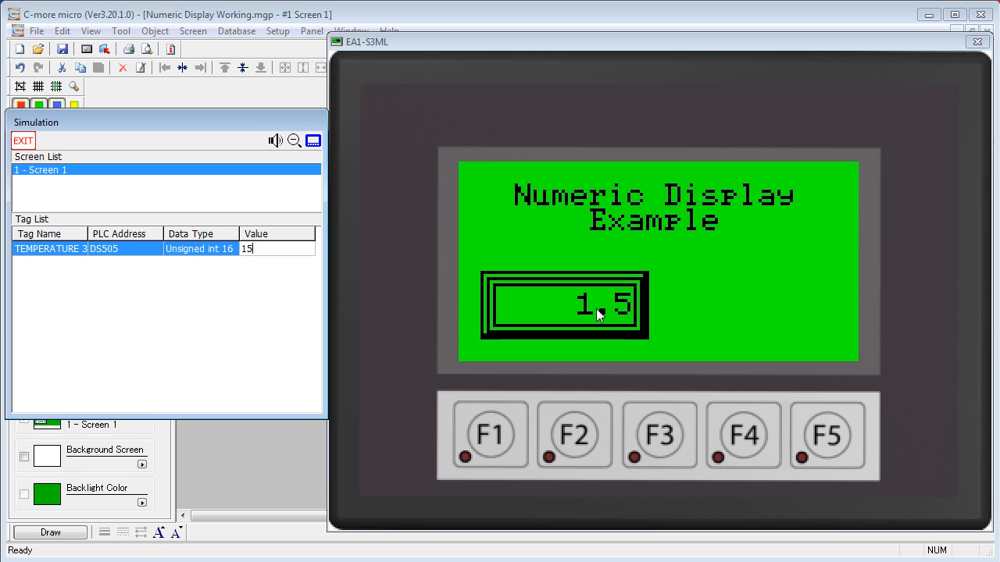
{"action": "mouse_move", "coordinate": [667, 314]}
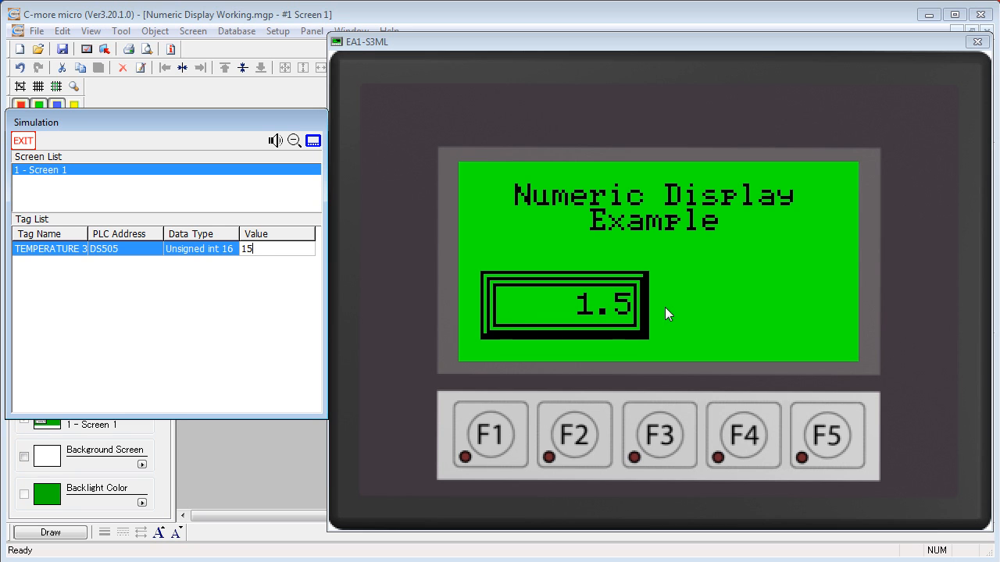
{"action": "mouse_move", "coordinate": [287, 470]}
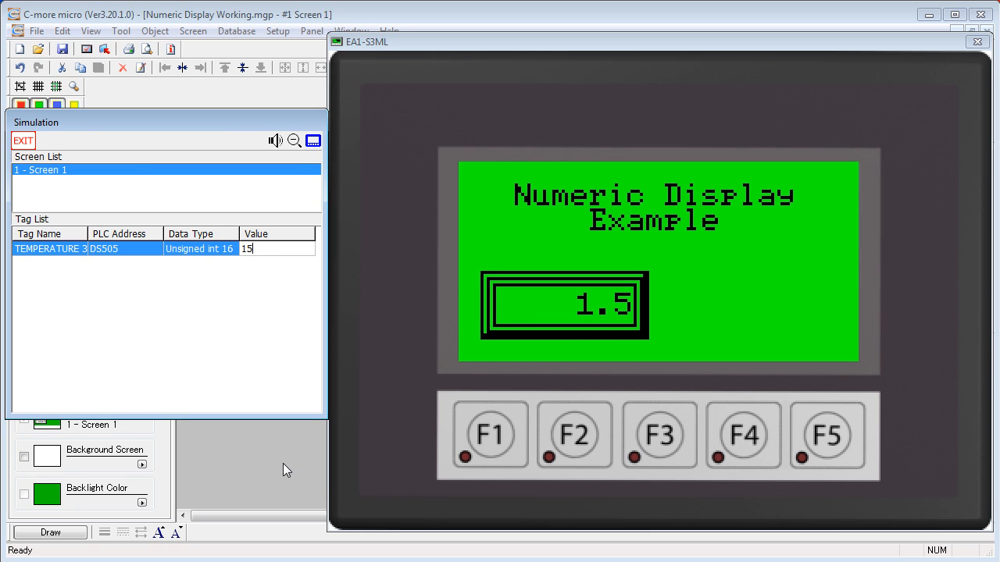
{"action": "left_click", "coordinate": [23, 140]}
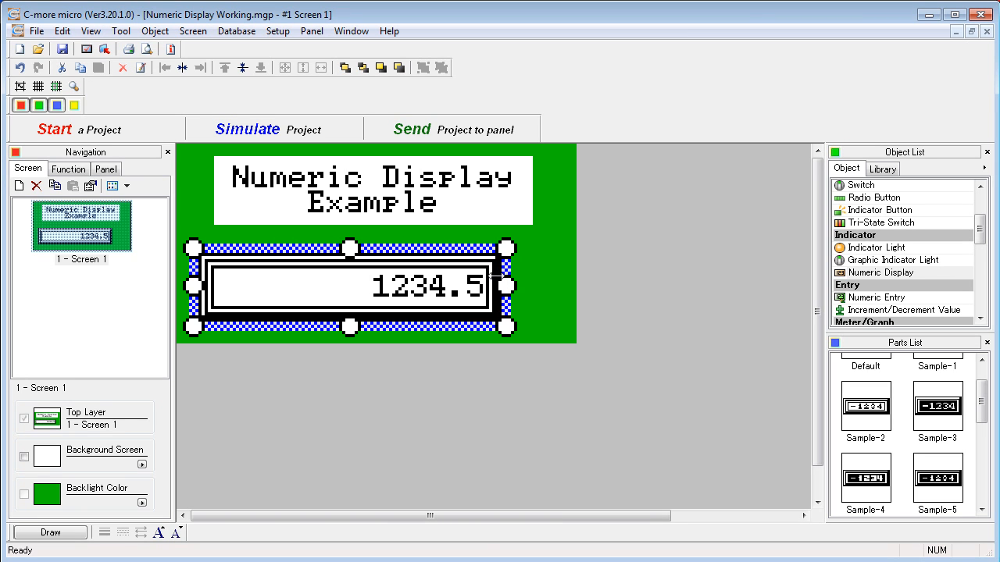
- Add a 'Temp =' prefix, a 'C' suffix and a comma separator, previewing Temp = 1,234.5
{"action": "double_click", "coordinate": [347, 286]}
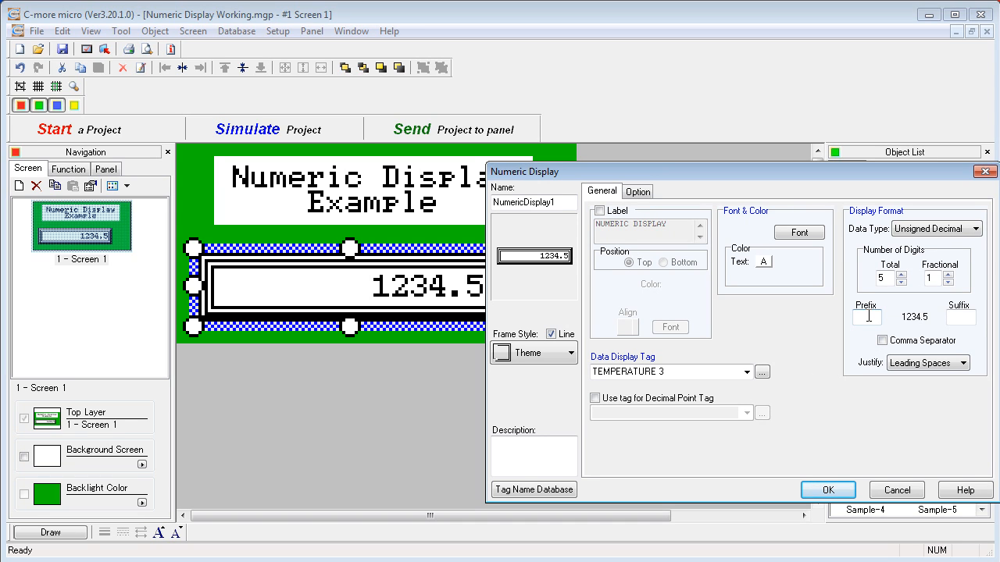
{"action": "type", "text": "T"}
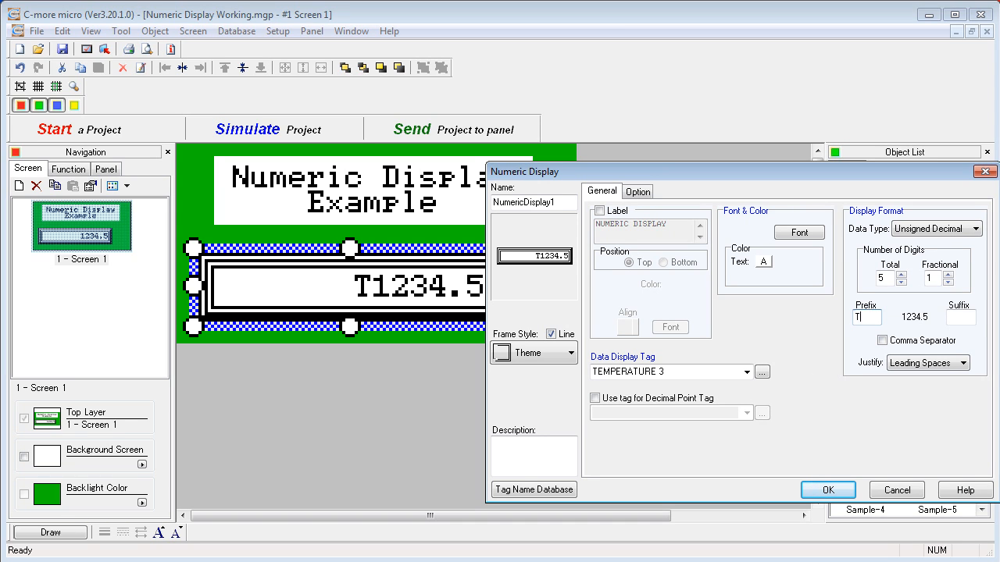
{"action": "type", "text": "emp ="}
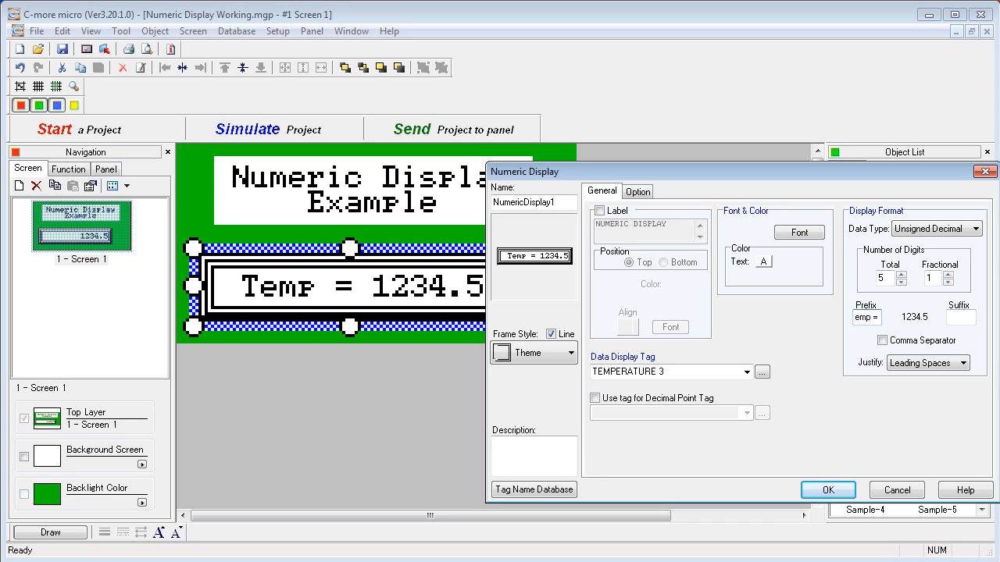
{"action": "left_click", "coordinate": [960, 317]}
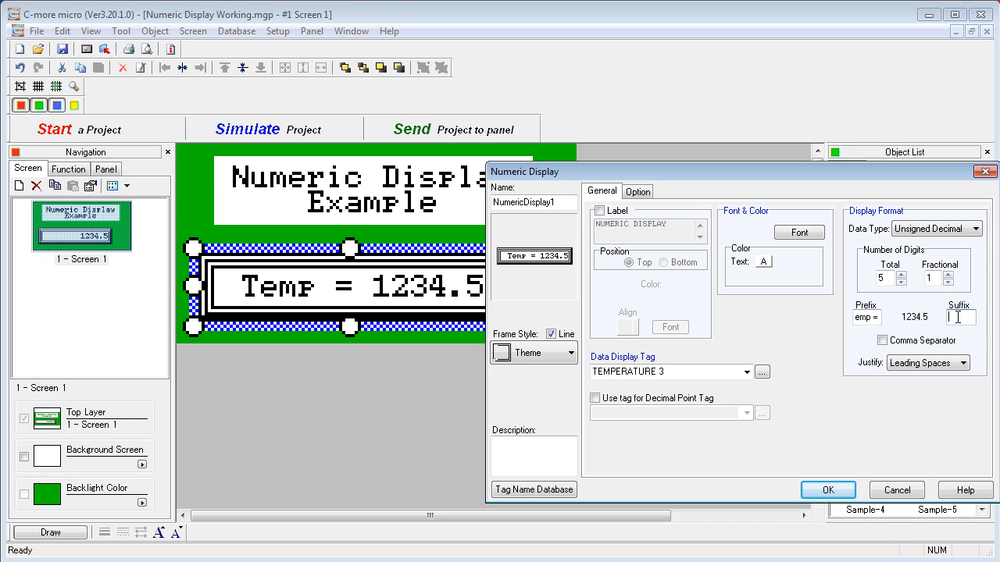
{"action": "type", "text": "C"}
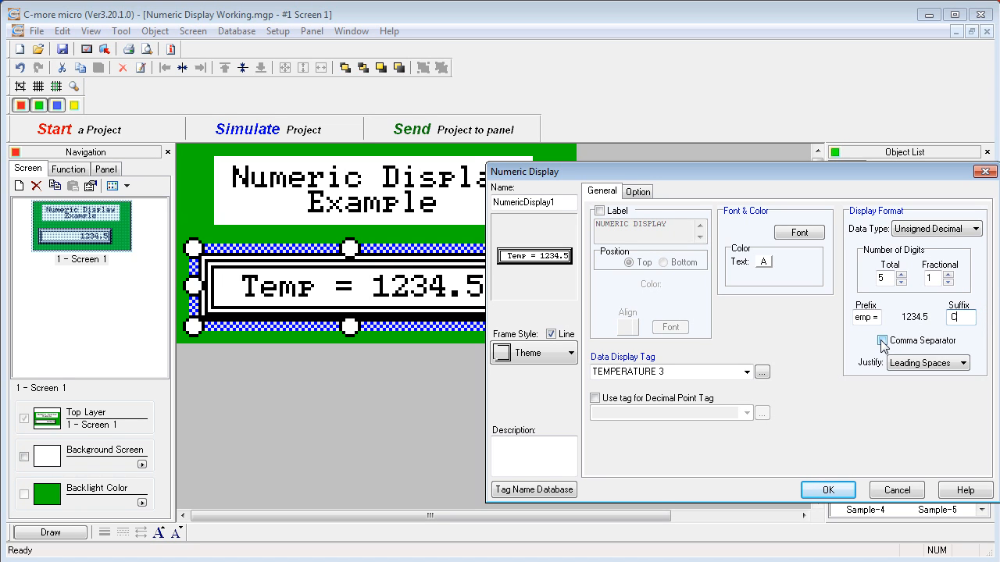
{"action": "left_click", "coordinate": [881, 340]}
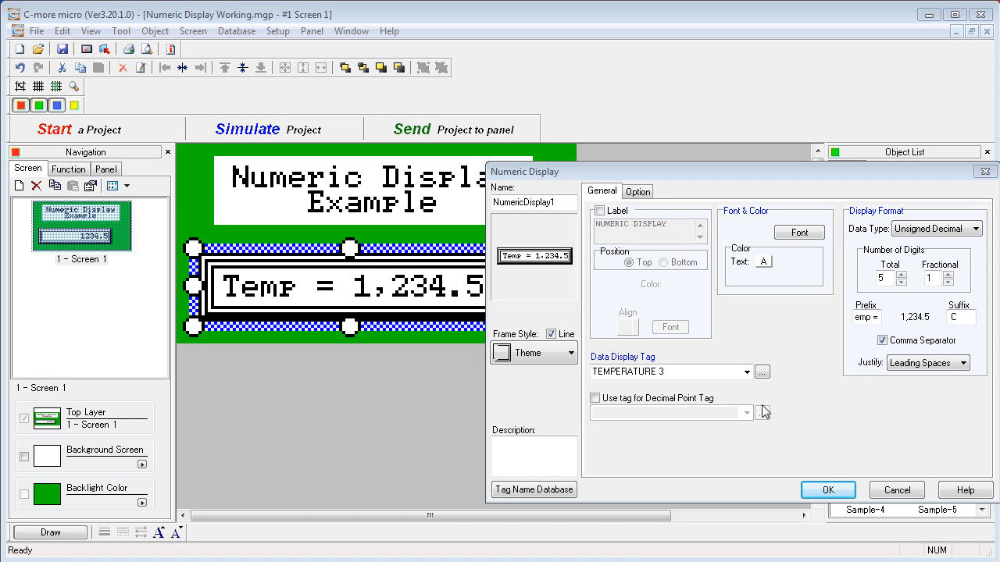
{"action": "left_click", "coordinate": [762, 372]}
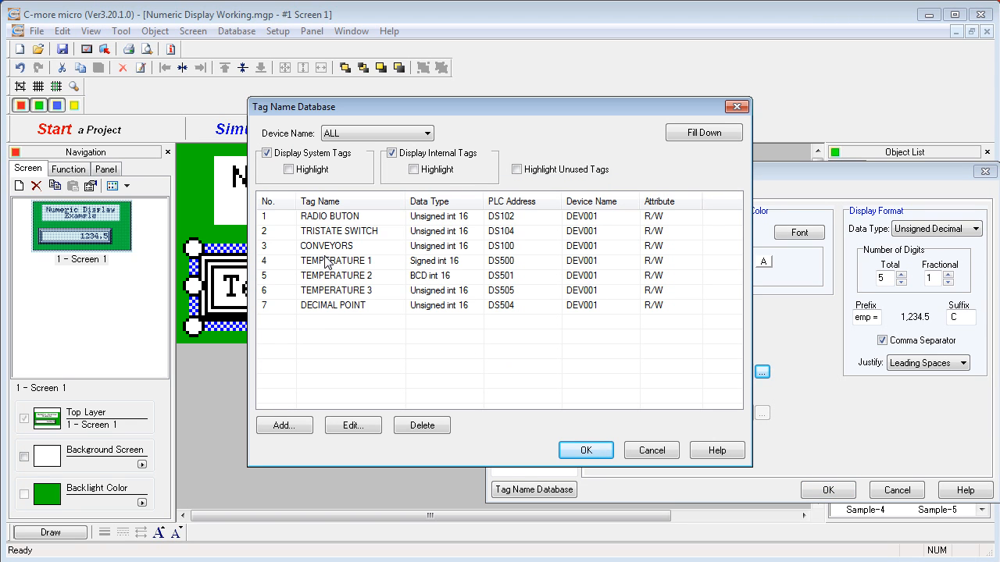
{"action": "mouse_move", "coordinate": [449, 268]}
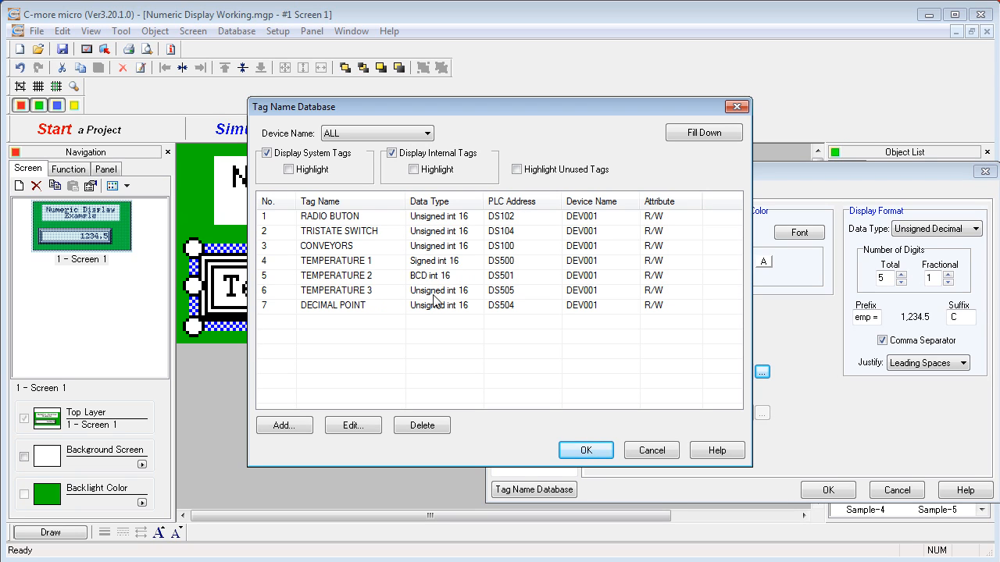
{"action": "mouse_move", "coordinate": [380, 317]}
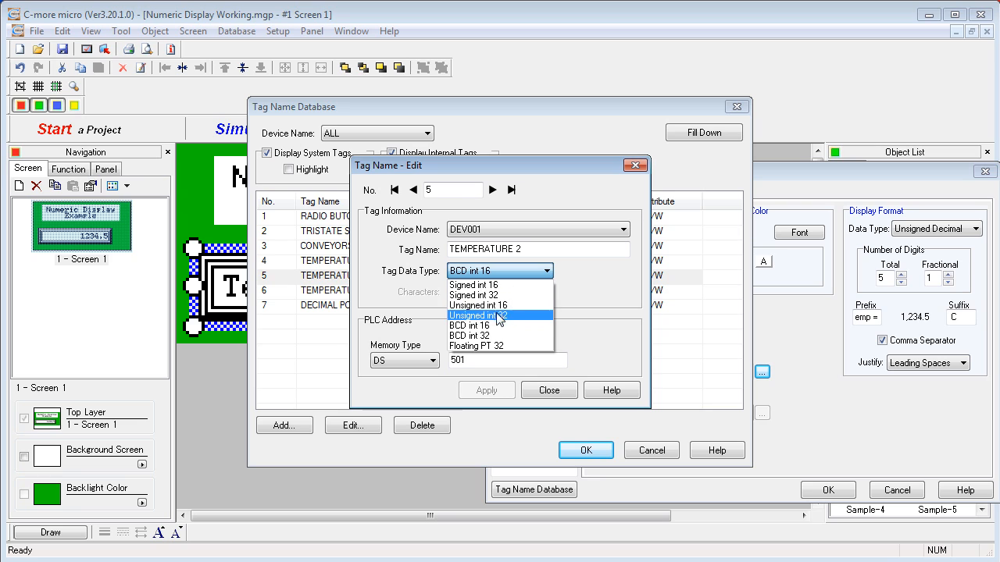
- Retype TEMPERATURE 2 as Unsigned int 32 at DD501 and apply
{"action": "left_click", "coordinate": [477, 315]}
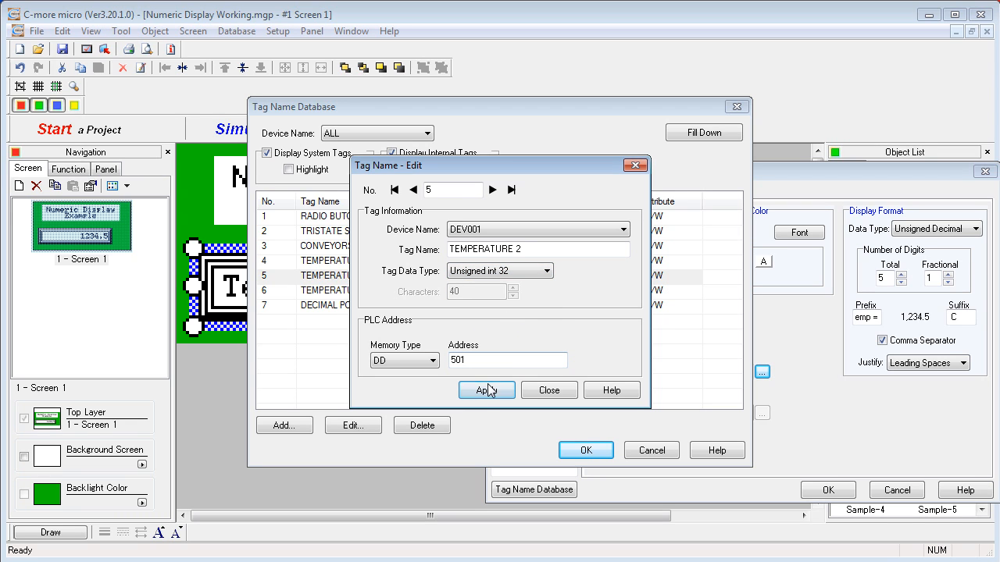
{"action": "left_click", "coordinate": [485, 389]}
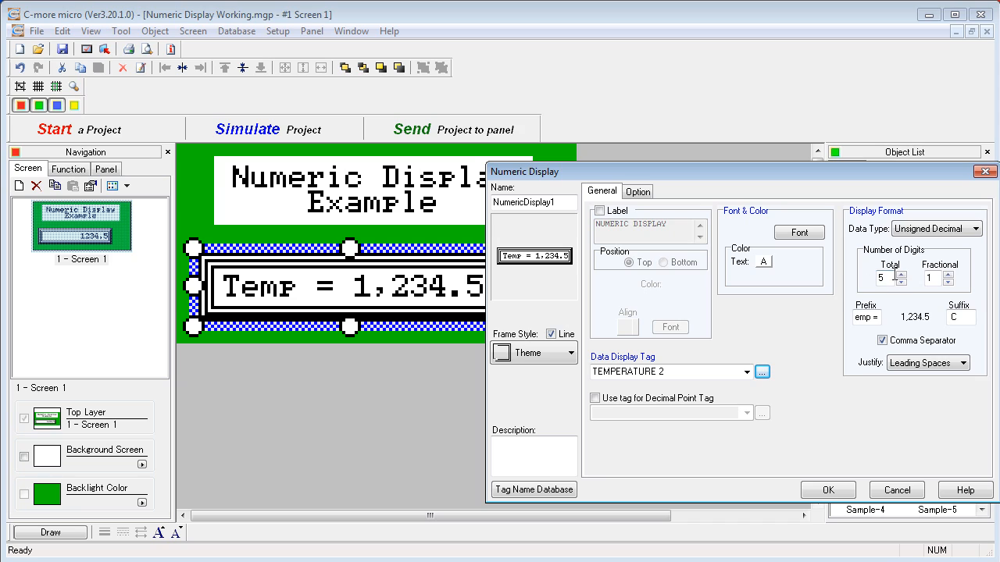
- Raise the TEMPERATURE 2 display to eight total digits and confirm the settings
{"action": "left_click", "coordinate": [900, 275]}
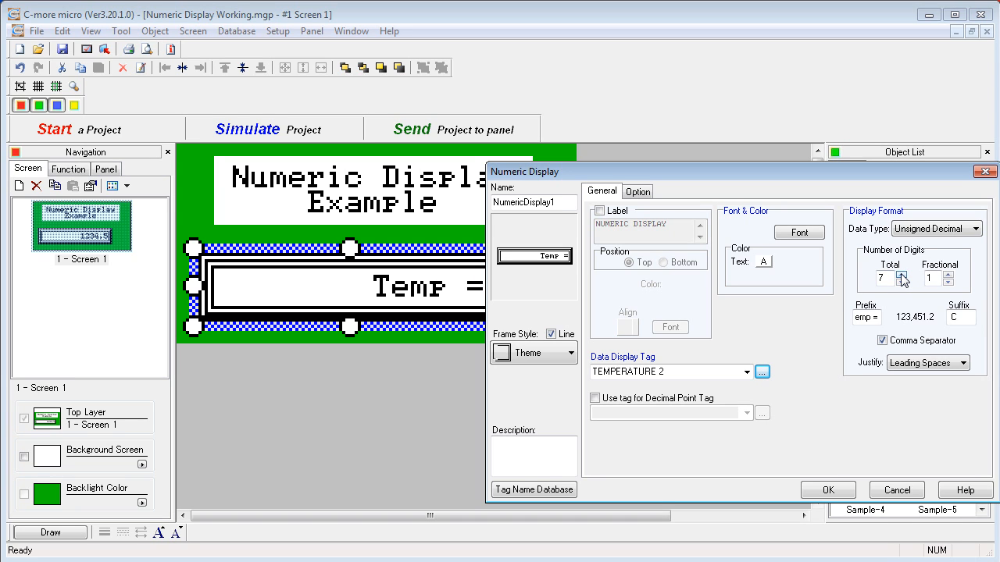
{"action": "left_click", "coordinate": [902, 274]}
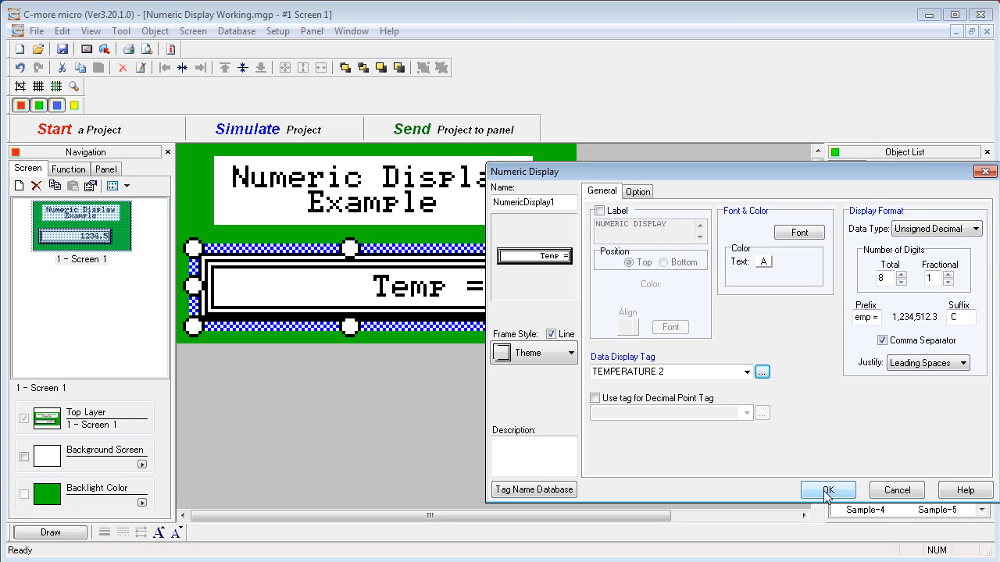
{"action": "left_click", "coordinate": [827, 490]}
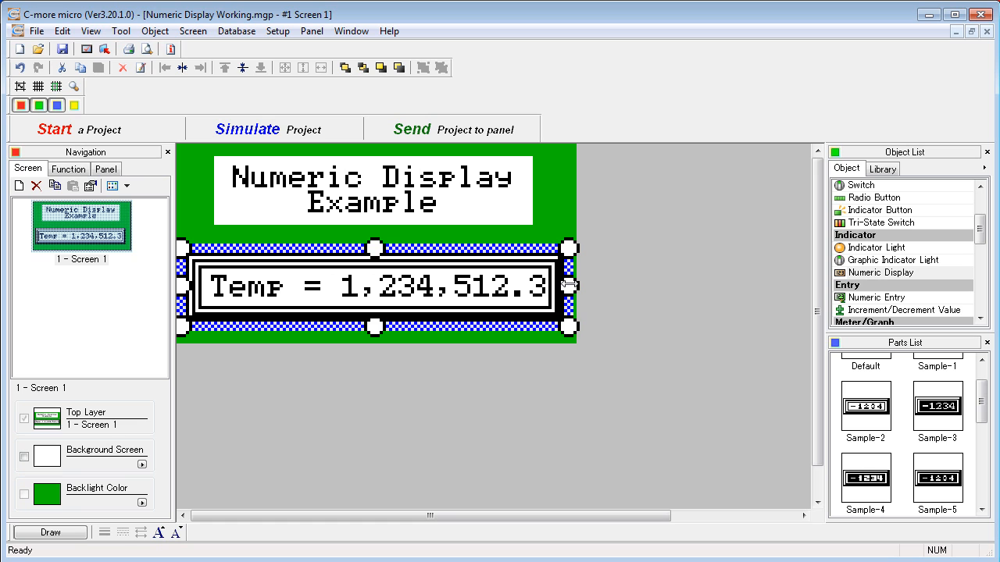
- Launch the simulator and set TEMPERATURE 2 to 123456, reading Temp = 12,345.6 C
{"action": "left_click", "coordinate": [273, 128]}
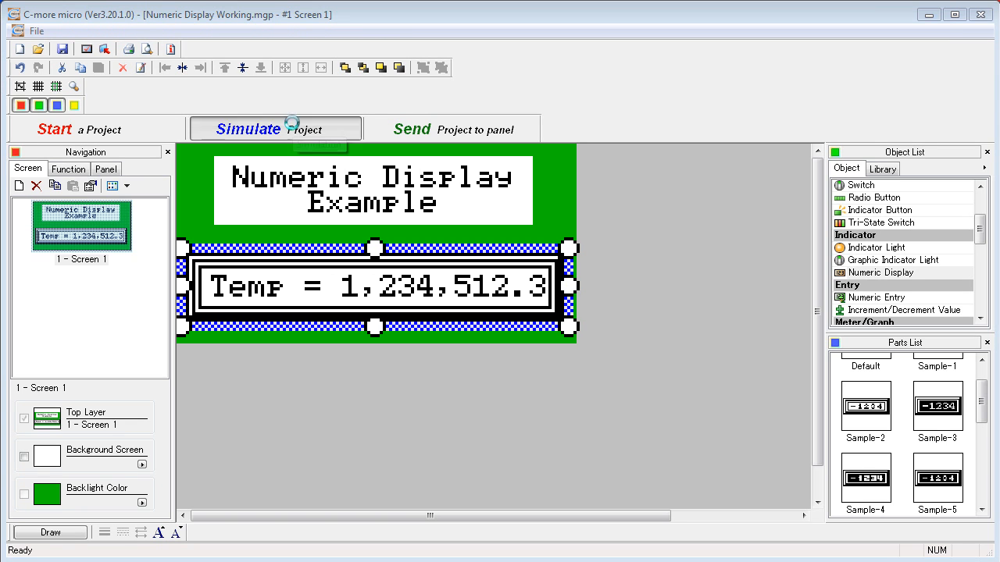
{"action": "left_click", "coordinate": [248, 129]}
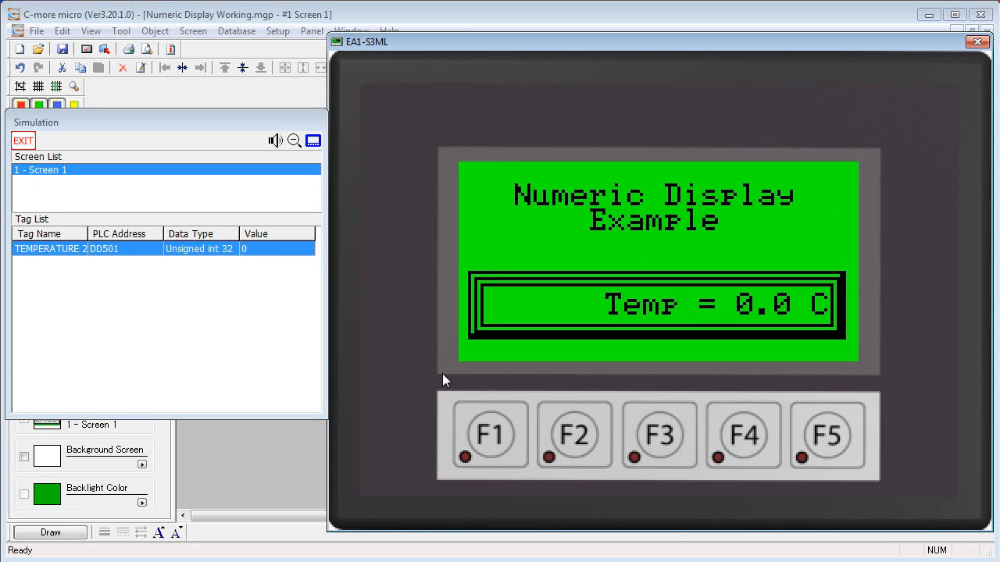
{"action": "mouse_move", "coordinate": [764, 184]}
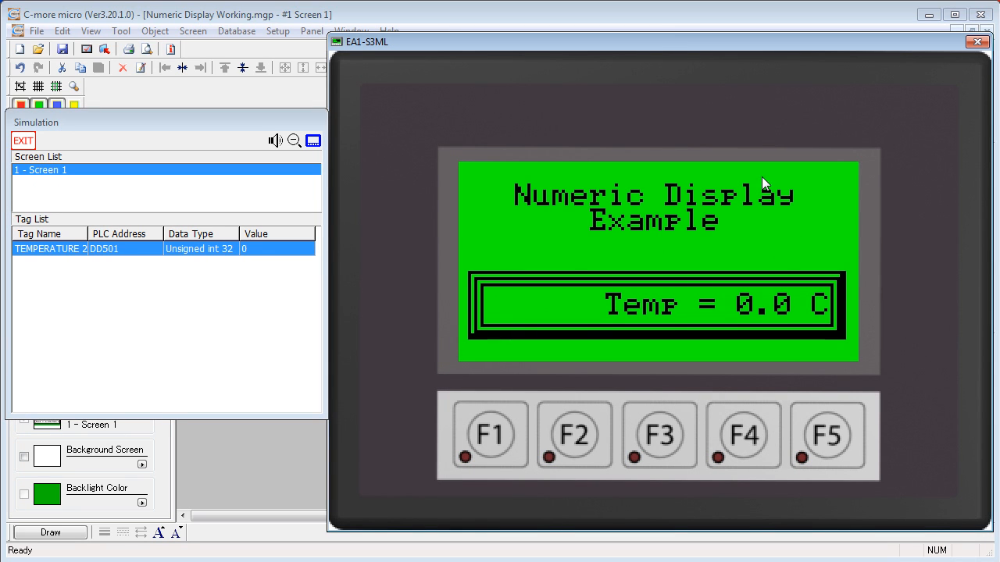
{"action": "left_click", "coordinate": [277, 248]}
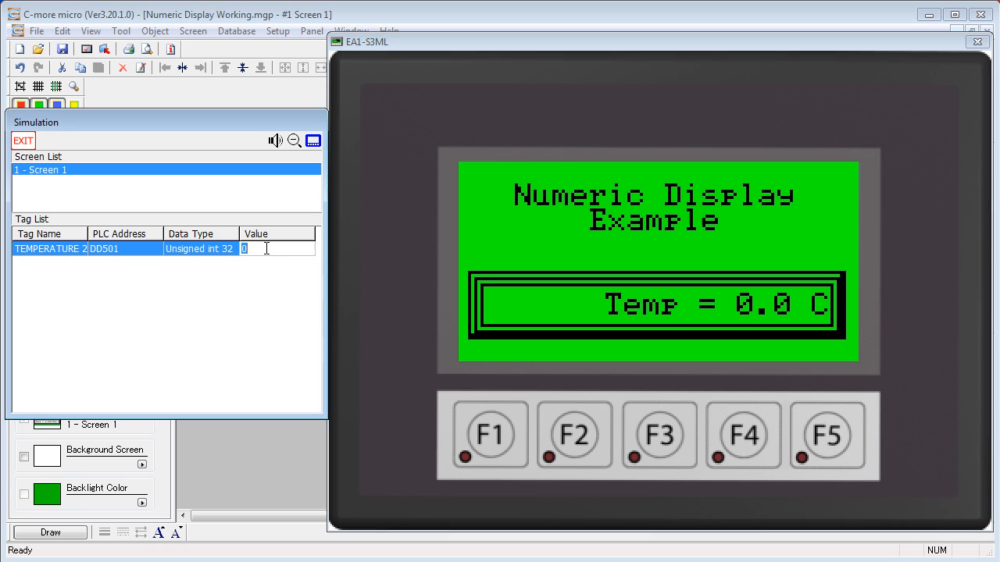
{"action": "type", "text": "123456"}
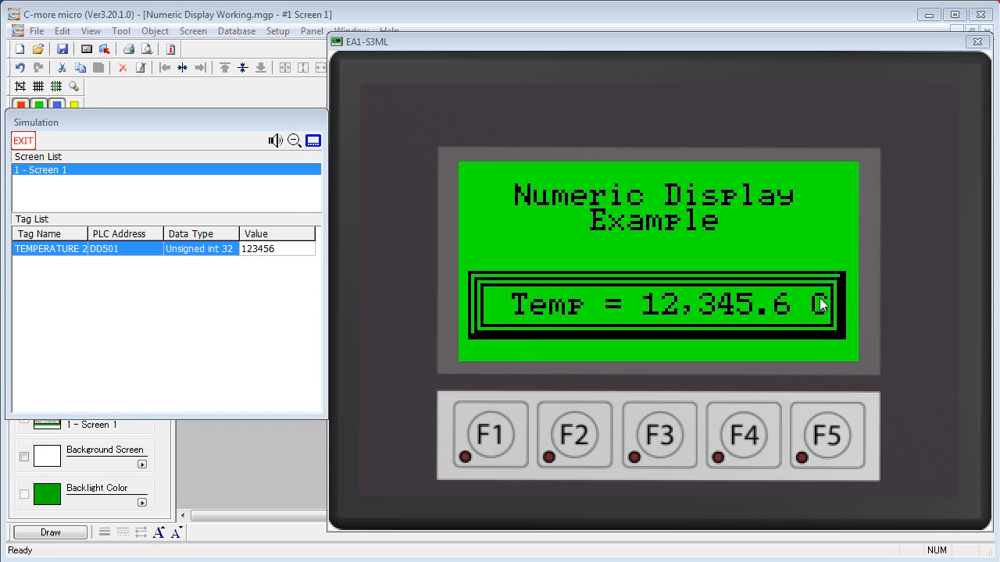
{"action": "mouse_move", "coordinate": [733, 339]}
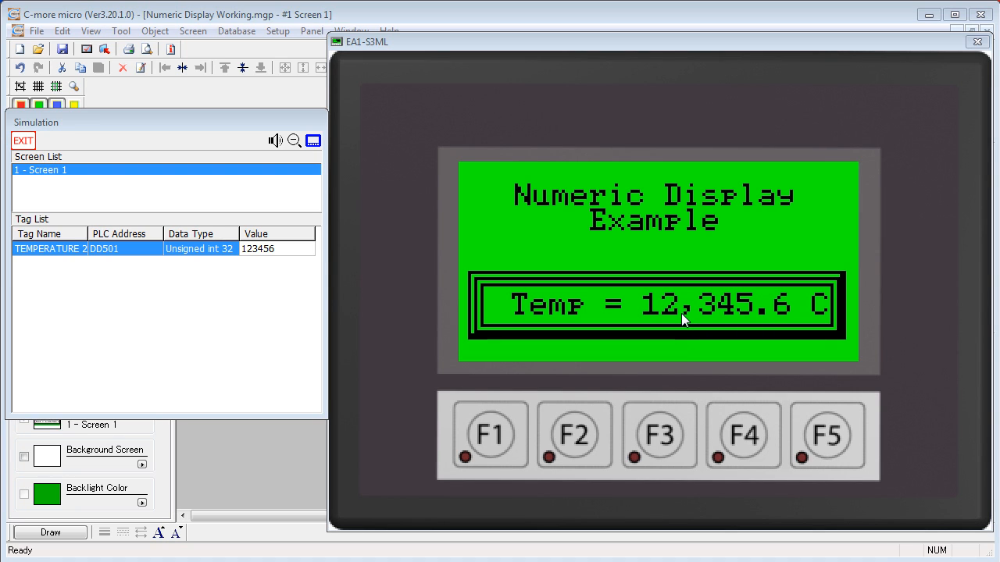
{"action": "mouse_move", "coordinate": [769, 342]}
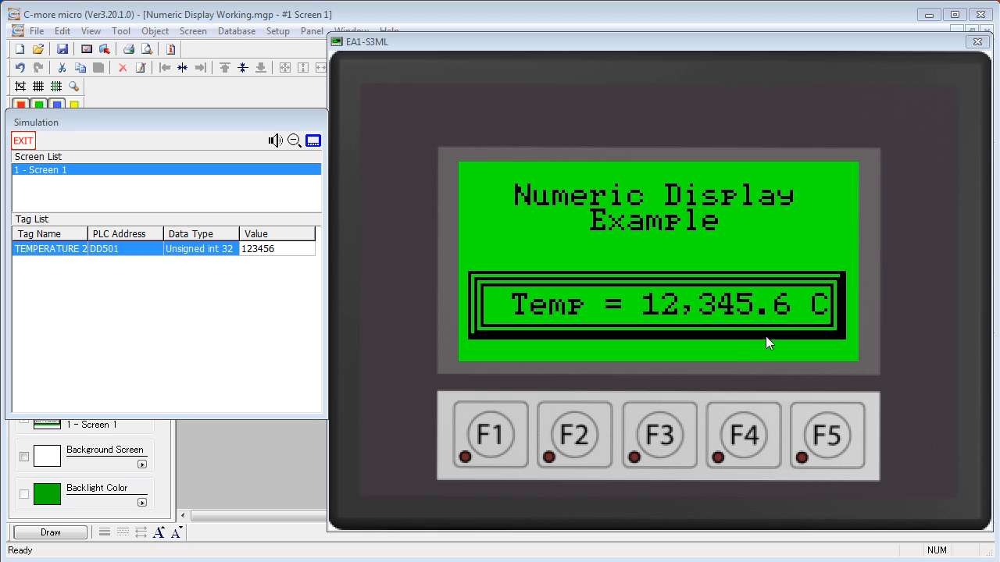
{"action": "mouse_move", "coordinate": [766, 320]}
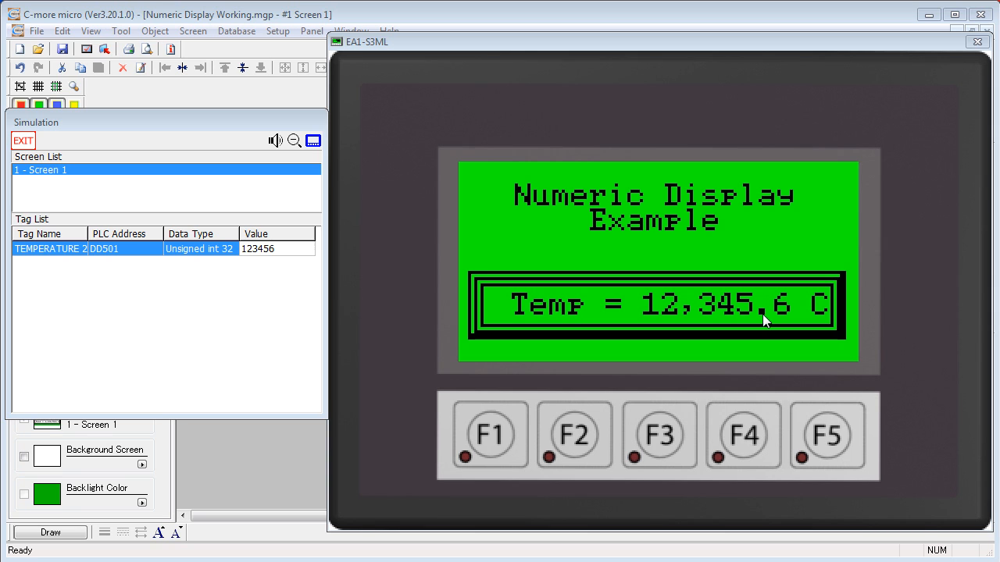
{"action": "mouse_move", "coordinate": [764, 325]}
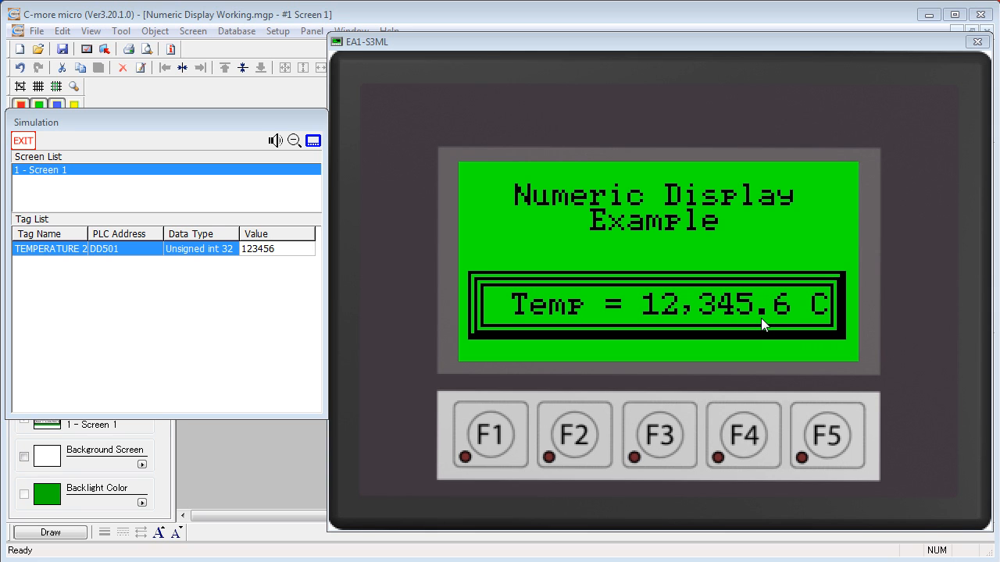
{"action": "mouse_move", "coordinate": [254, 480]}
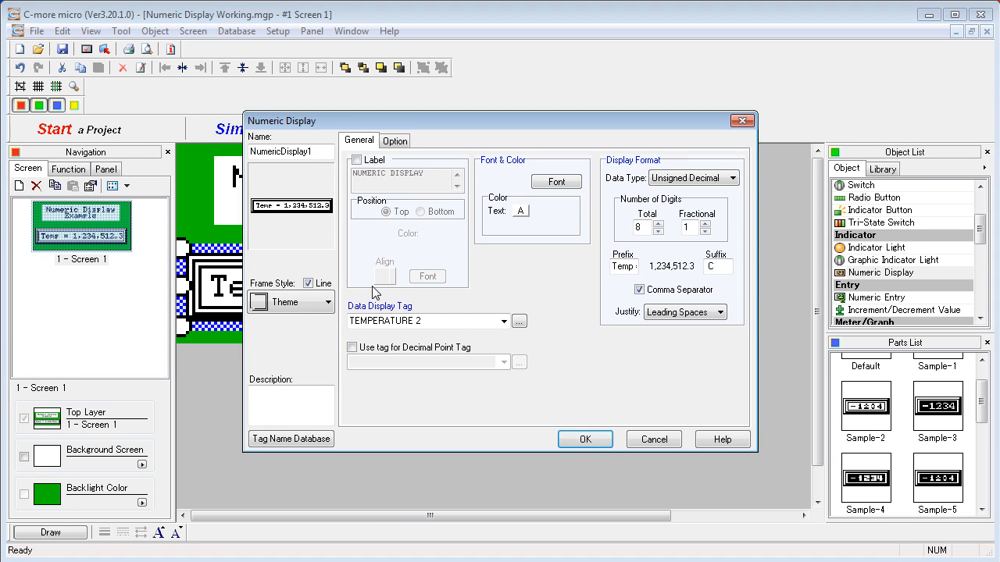
- Set Fractional digits to 0 and enable the tag-controlled decimal point
{"action": "left_click", "coordinate": [352, 347]}
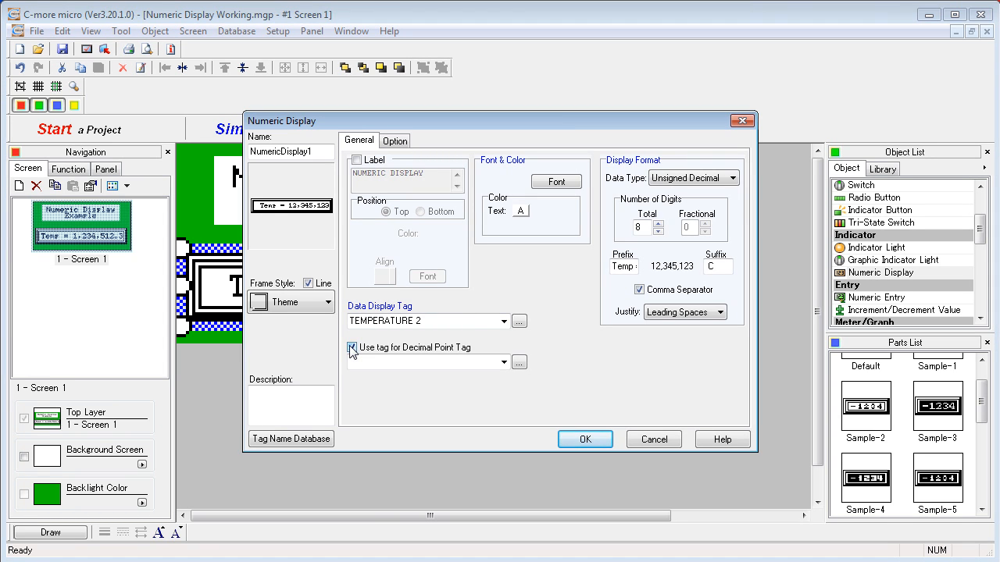
{"action": "left_click", "coordinate": [504, 362]}
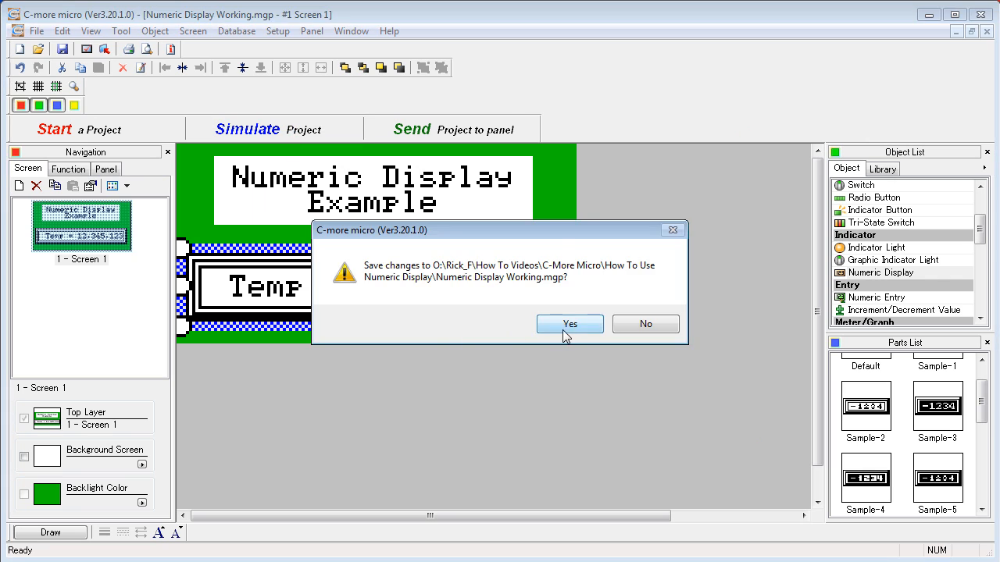
- Save the project, then simulate TEMPERATURE 2 at 123 and try DECIMAL POINT values 3 and 5
{"action": "left_click", "coordinate": [569, 324]}
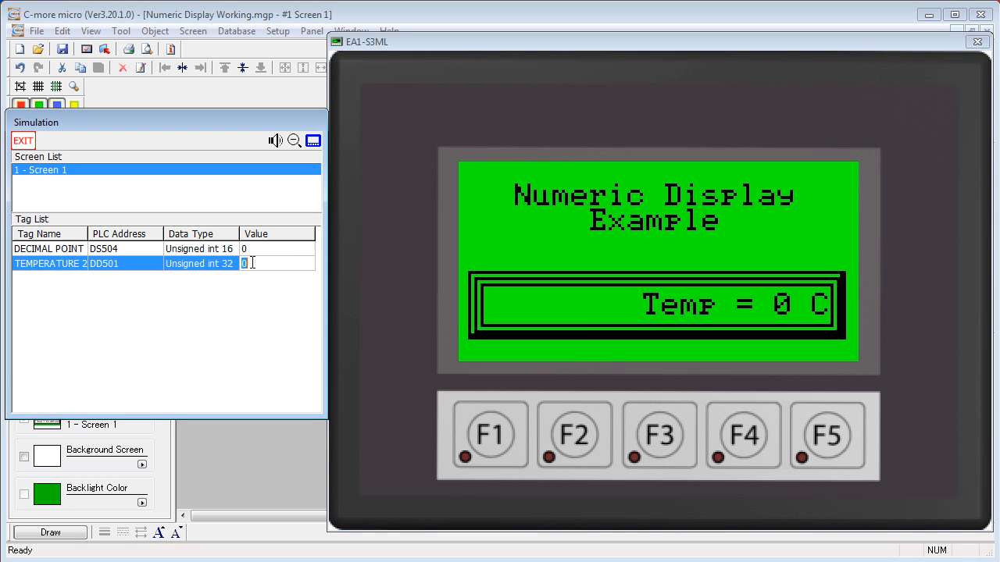
{"action": "type", "text": "123456"}
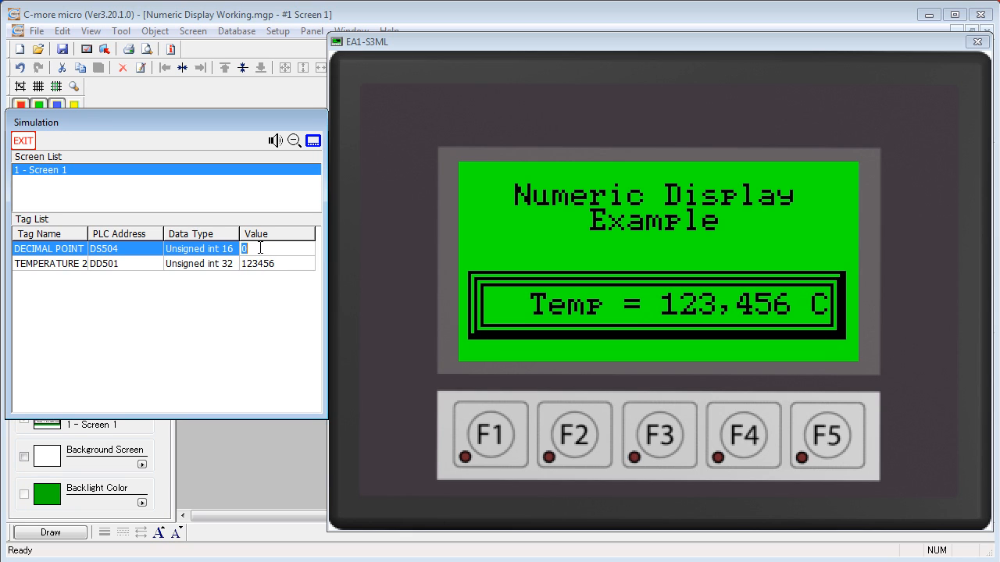
{"action": "type", "text": "3"}
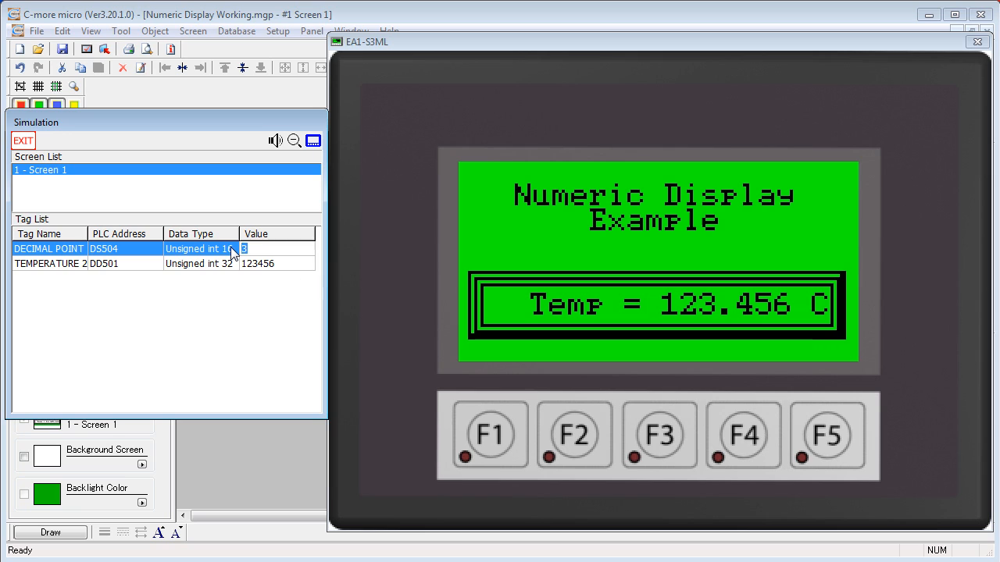
{"action": "type", "text": "5"}
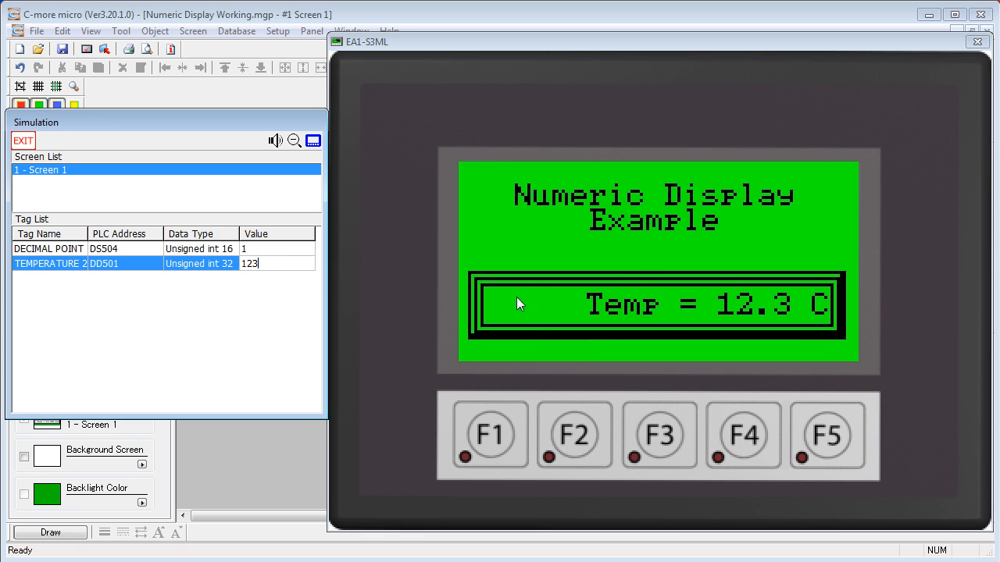
{"action": "mouse_move", "coordinate": [544, 318]}
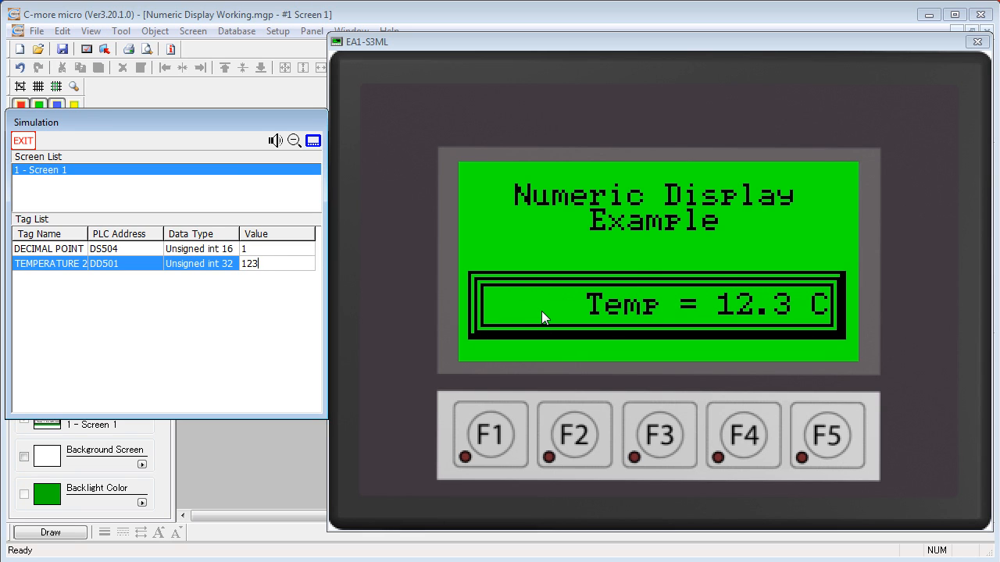
{"action": "mouse_move", "coordinate": [698, 314]}
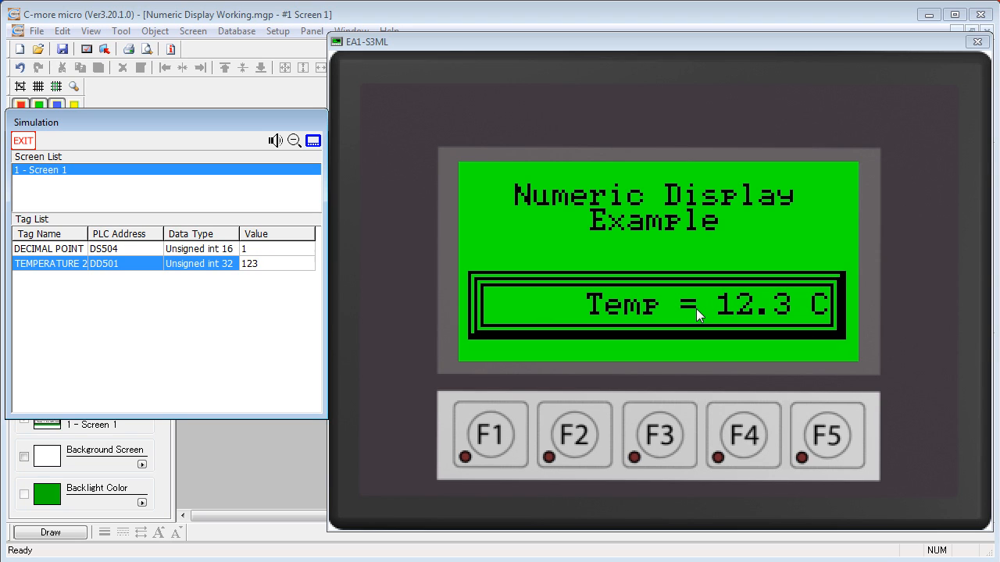
{"action": "mouse_move", "coordinate": [379, 433]}
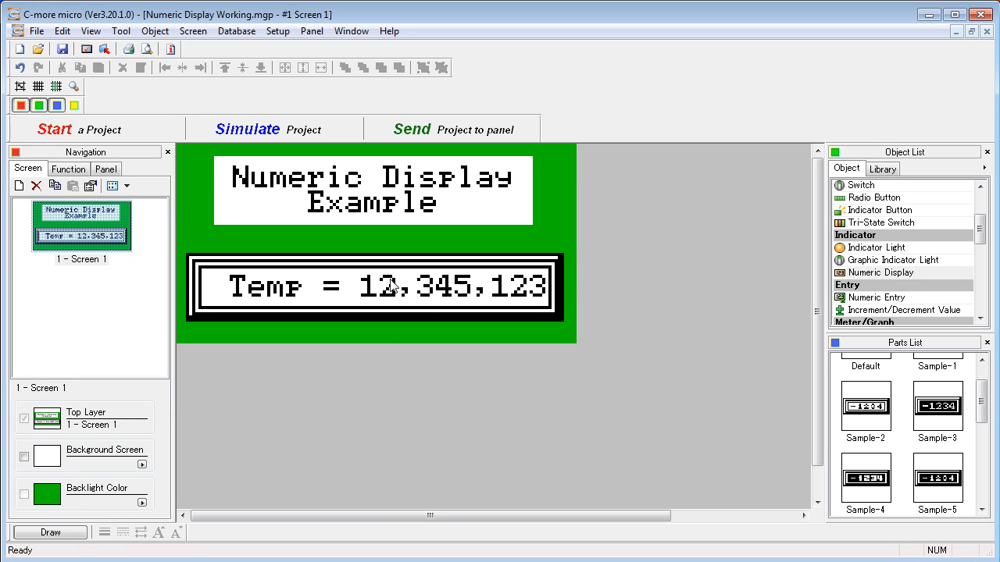
- Set the numeric display's Justify option to Leading Zeros and confirm
{"action": "double_click", "coordinate": [372, 286]}
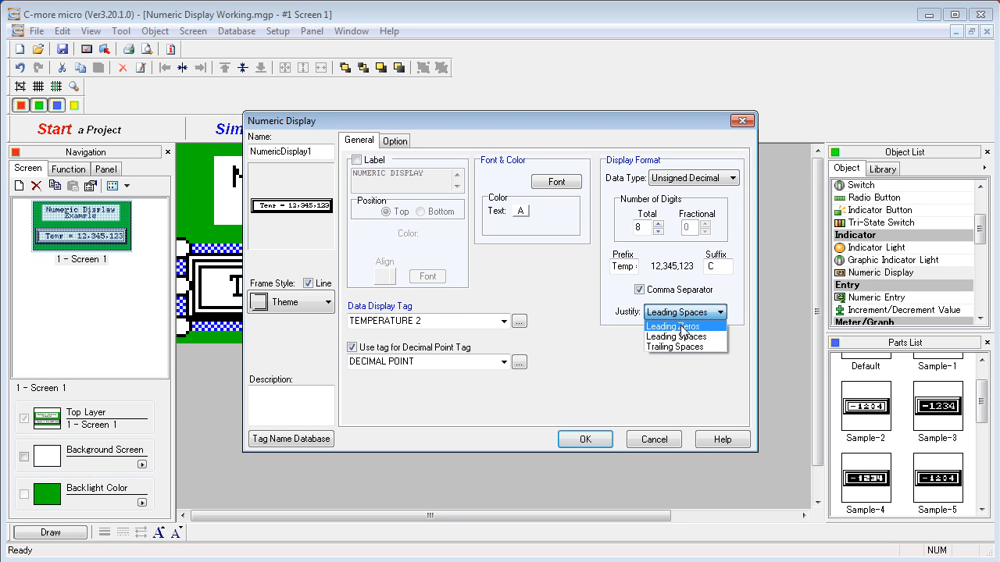
{"action": "left_click", "coordinate": [670, 326]}
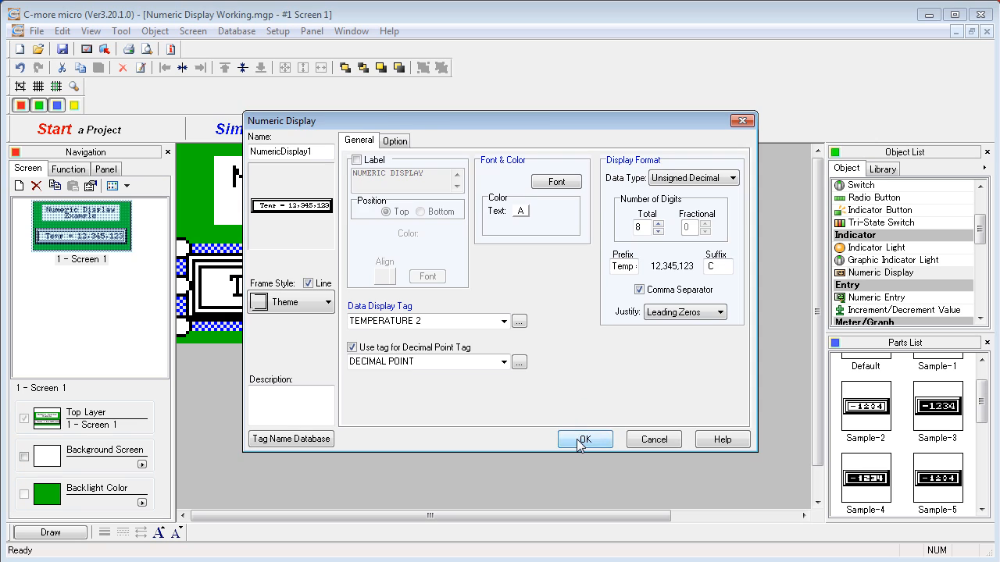
{"action": "left_click", "coordinate": [585, 439]}
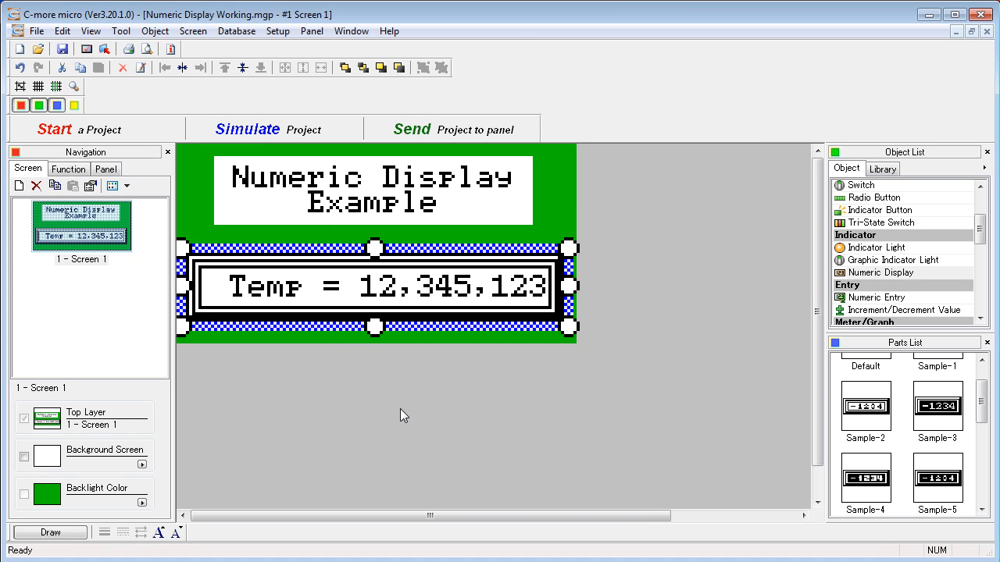
{"action": "left_click", "coordinate": [247, 129]}
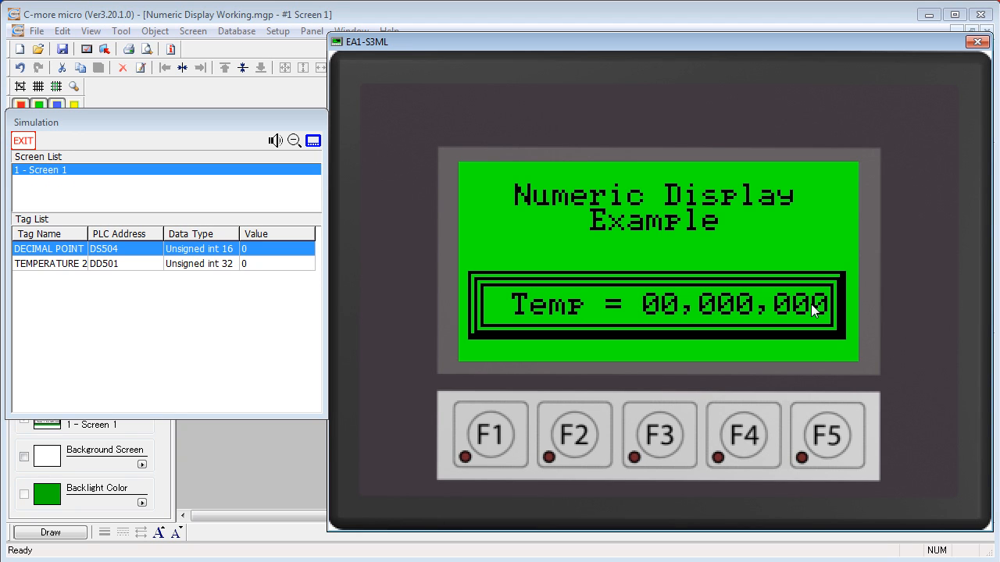
{"action": "mouse_move", "coordinate": [373, 237]}
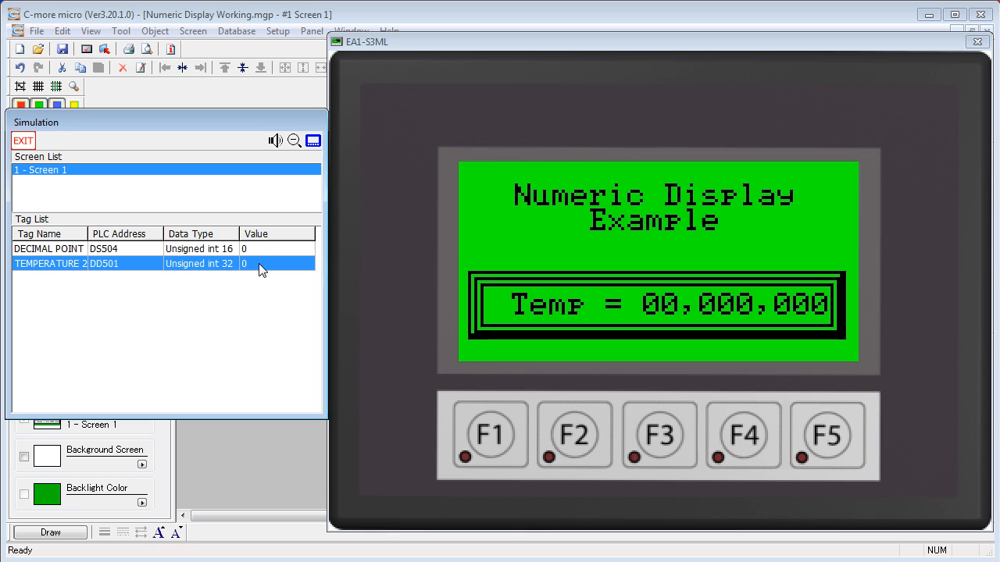
- Enter 123 for TEMPERATURE 2 in the simulator to see Temp = 00,000,123
{"action": "type", "text": "123"}
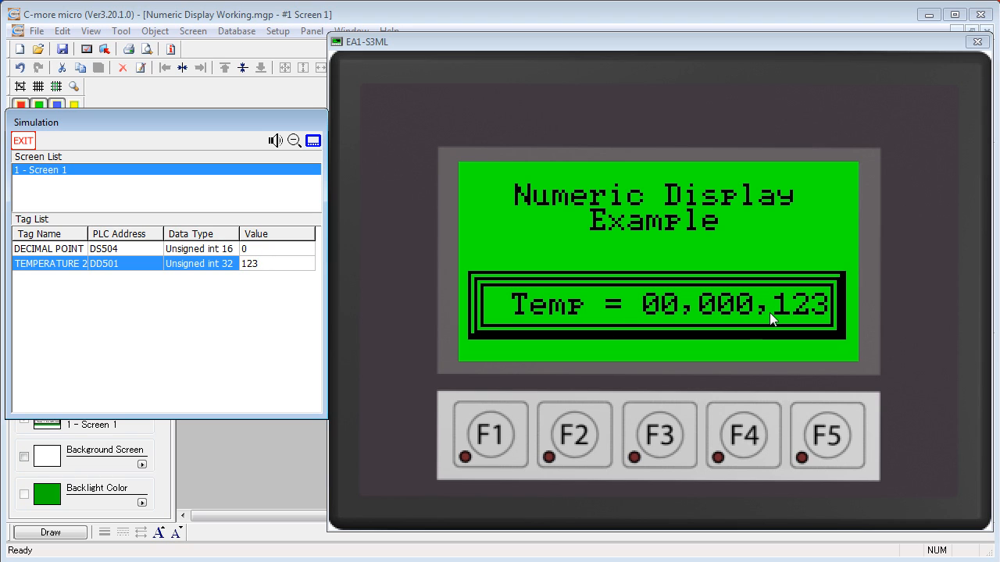
{"action": "mouse_move", "coordinate": [731, 328]}
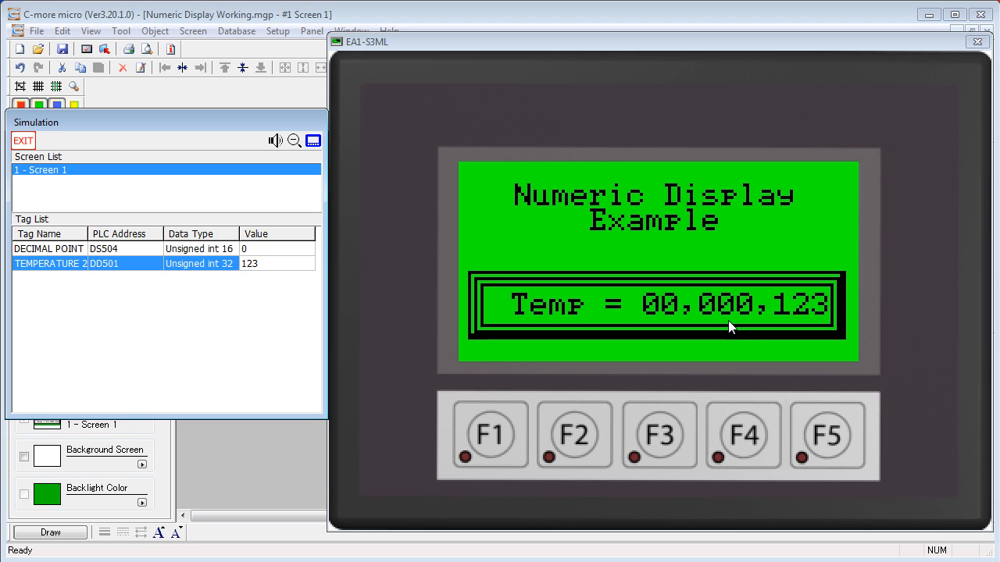
{"action": "mouse_move", "coordinate": [727, 328]}
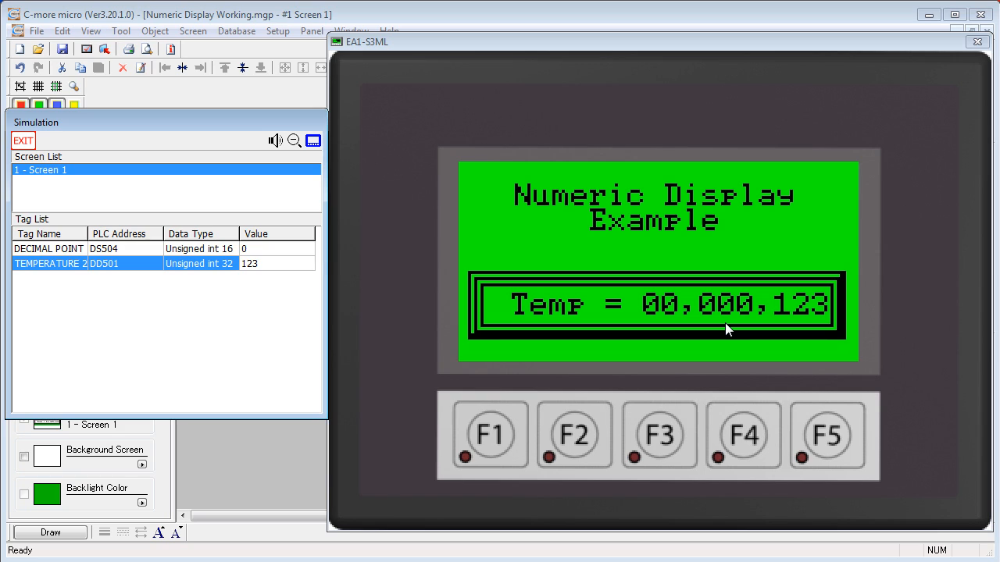